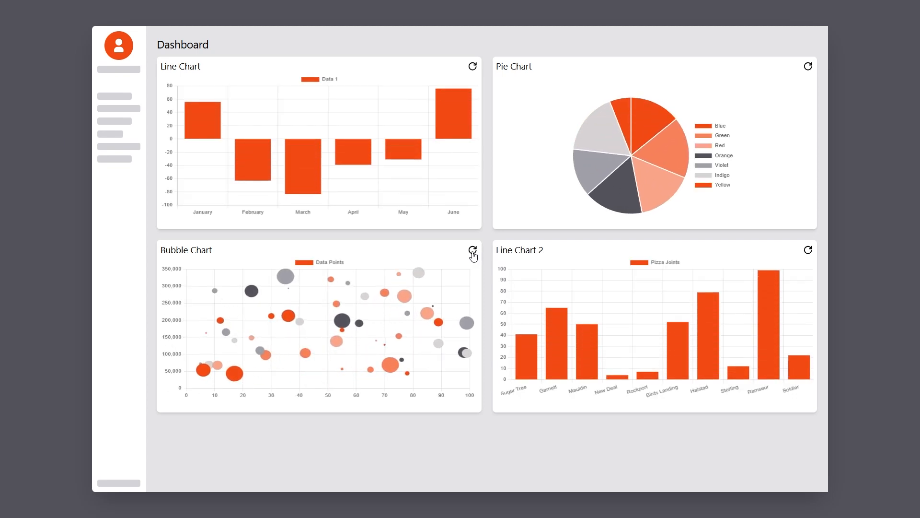
- Reload the Bubble Chart and then the Pie Chart with freshly generated data
click(472, 247)
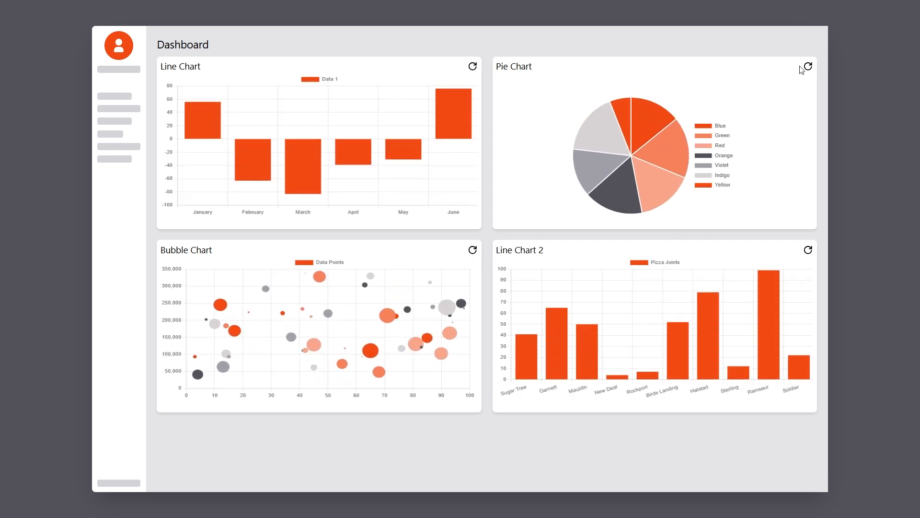
click(808, 65)
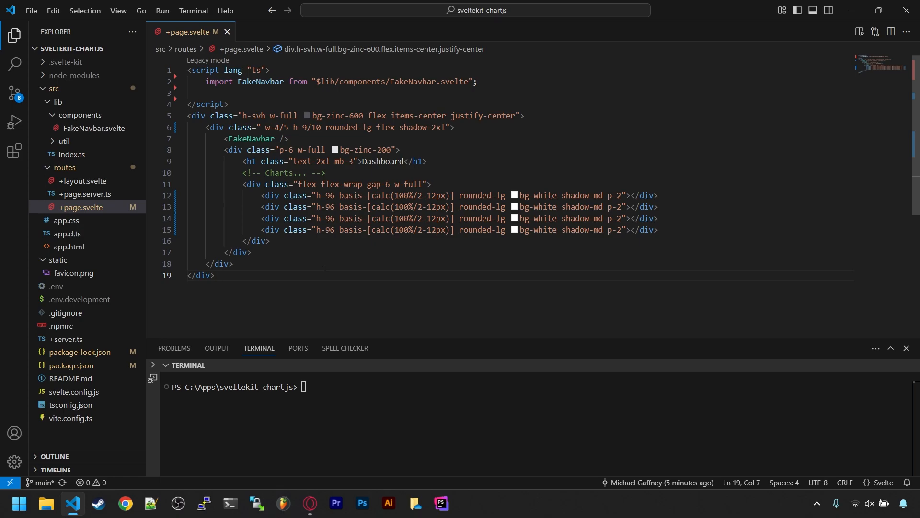
mouse_move(441, 273)
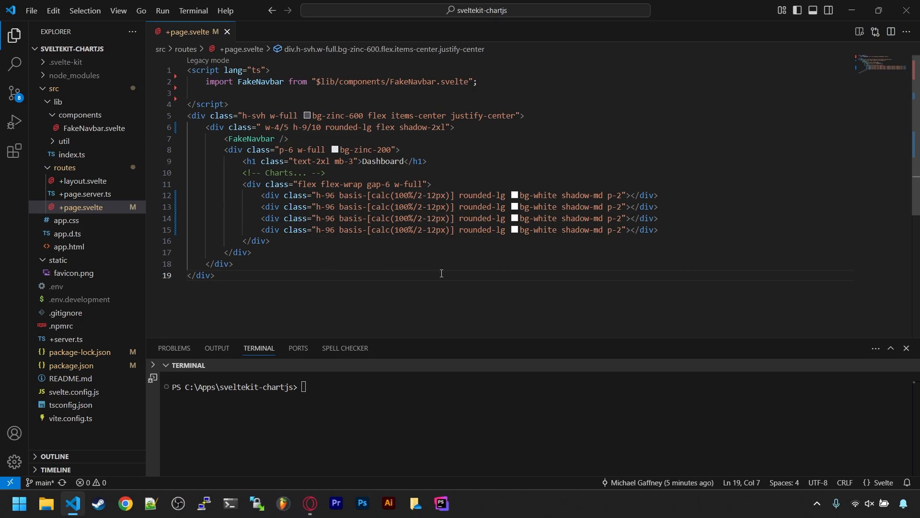
- Install chart.js from the terminal, start the dev server and hide the terminal panel
click(311, 508)
text(npm i)
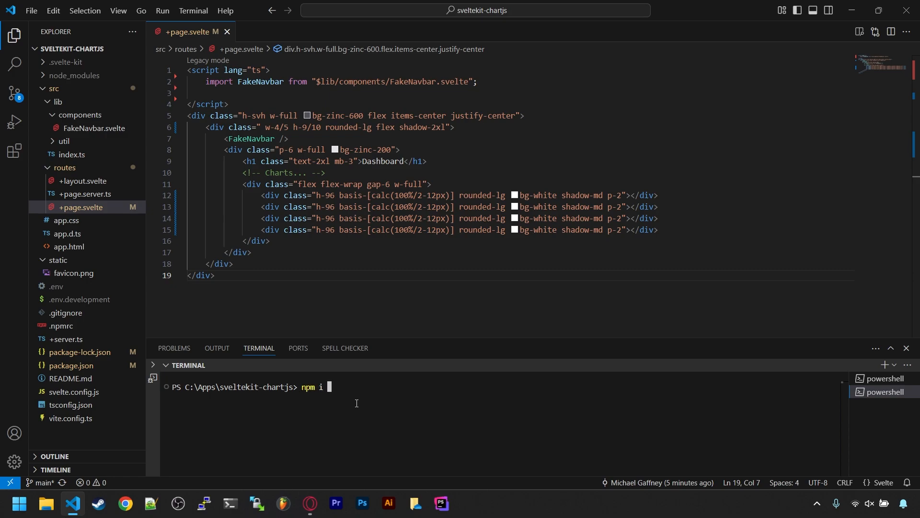
text(chart.js)
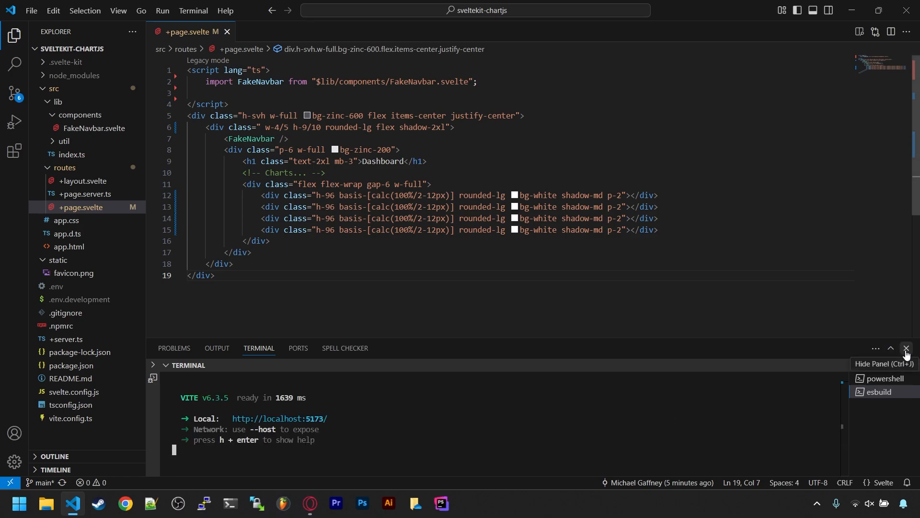
click(905, 348)
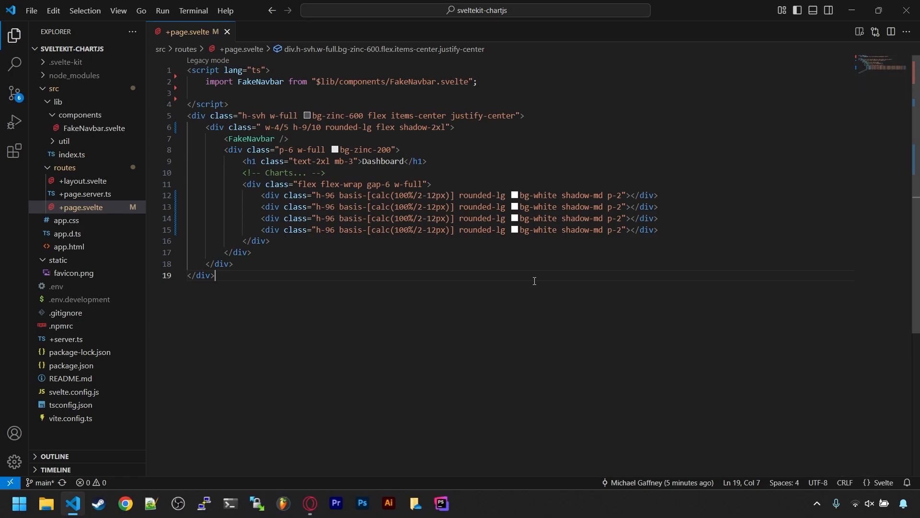
- Create LineChart.svelte with an h-96 rounded white card div and a 'Chart canvas' comment
double_click(271, 196)
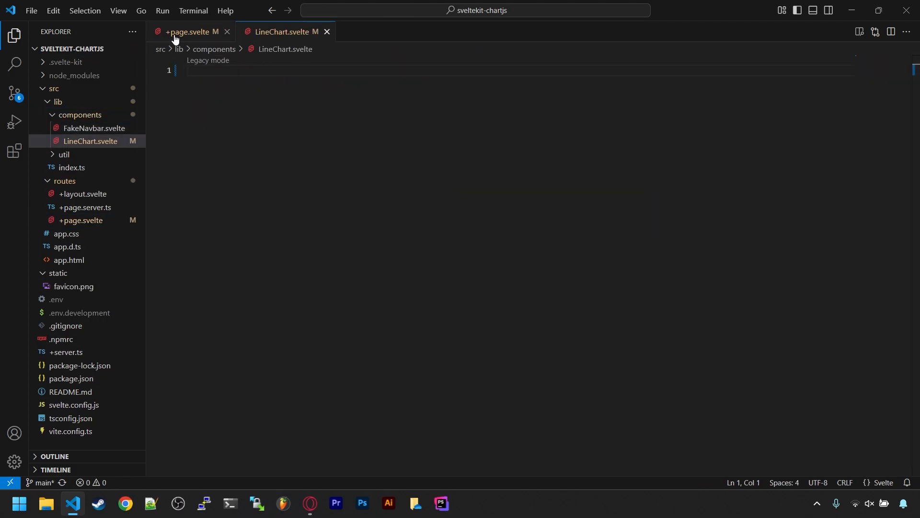
text(<div class="h-96 basis-[calc(100%/2-12px)] rounded-lg bg-white shadow-md p-2"></div>)
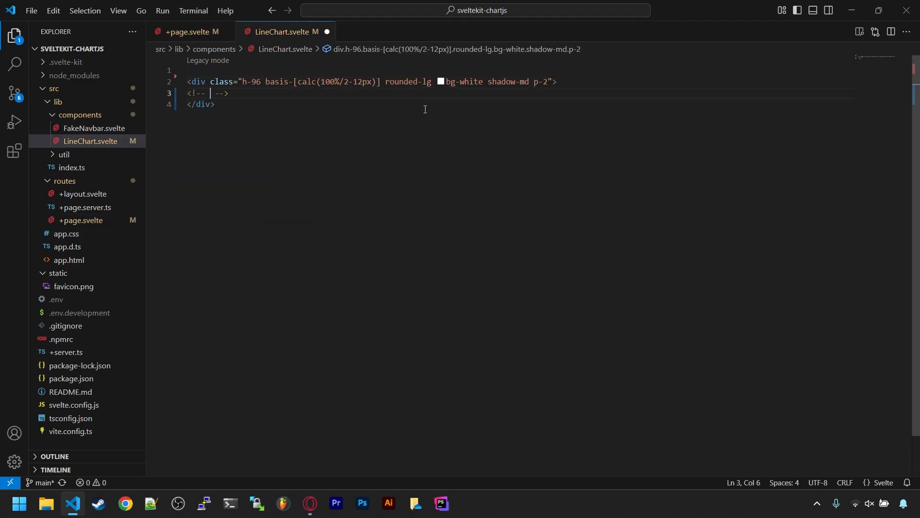
text(Chart canvas)
text(<script lang="ts">)
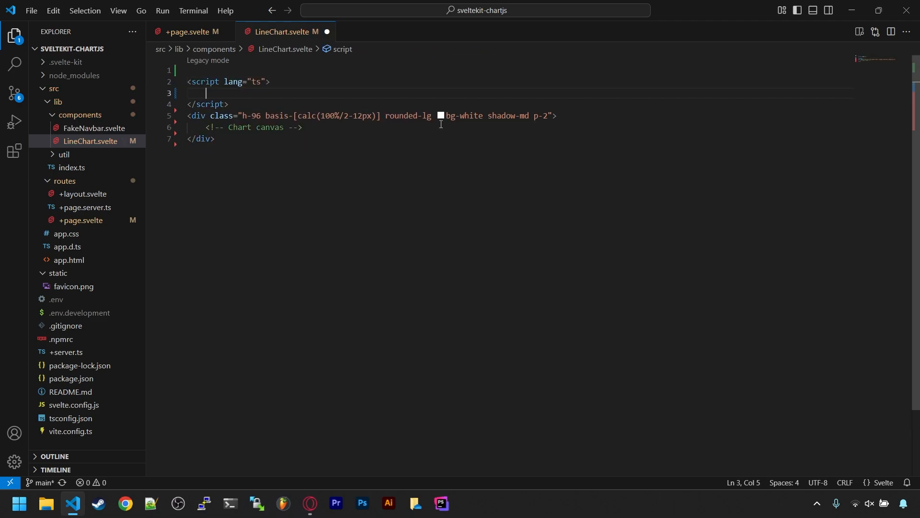
- Destructure title, chartLabels, chartData, dataLabel and onReload from $props()
text(let {)
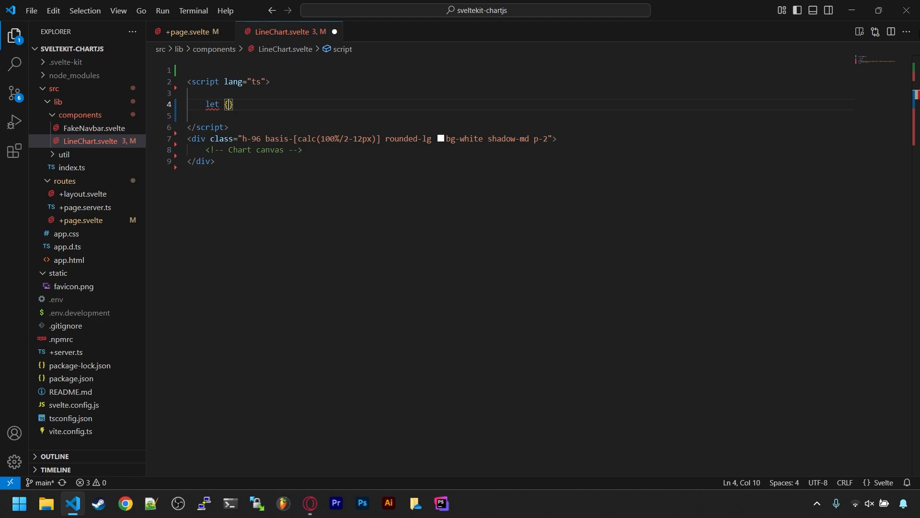
text(title,)
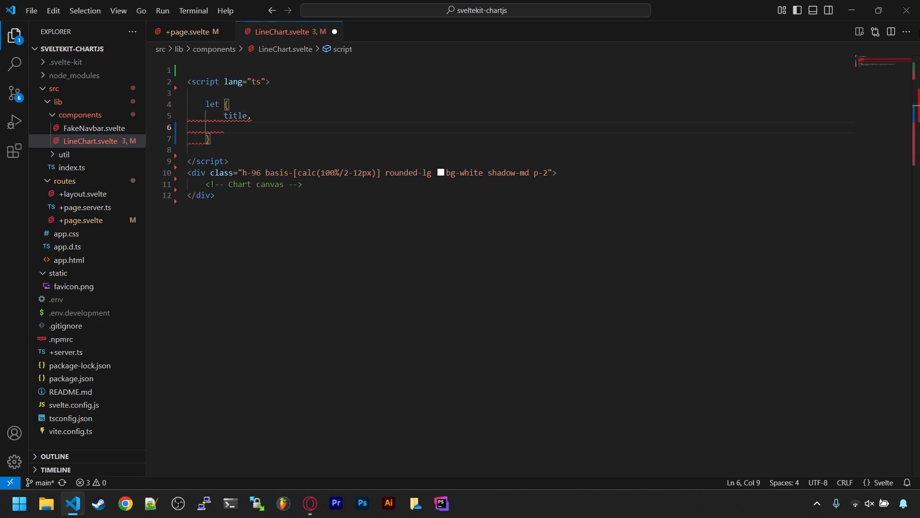
text(chartLabels)
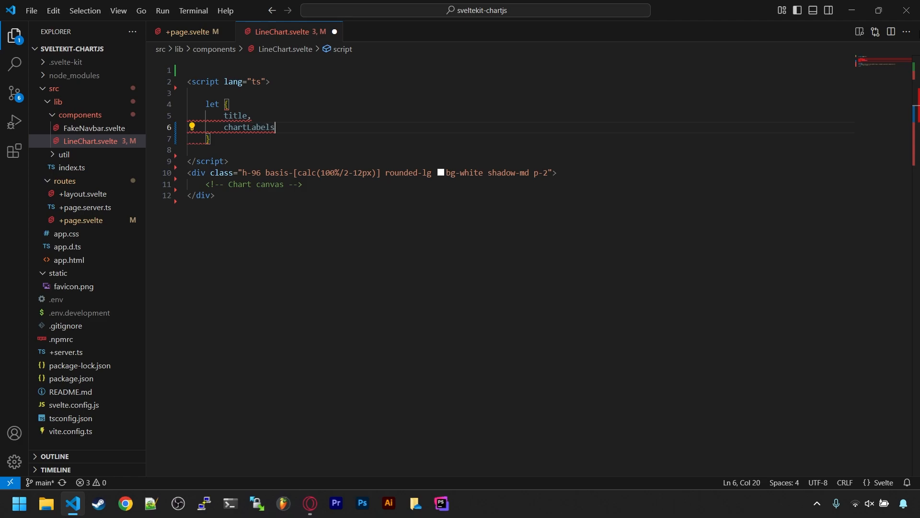
text(,)
text(dataLa)
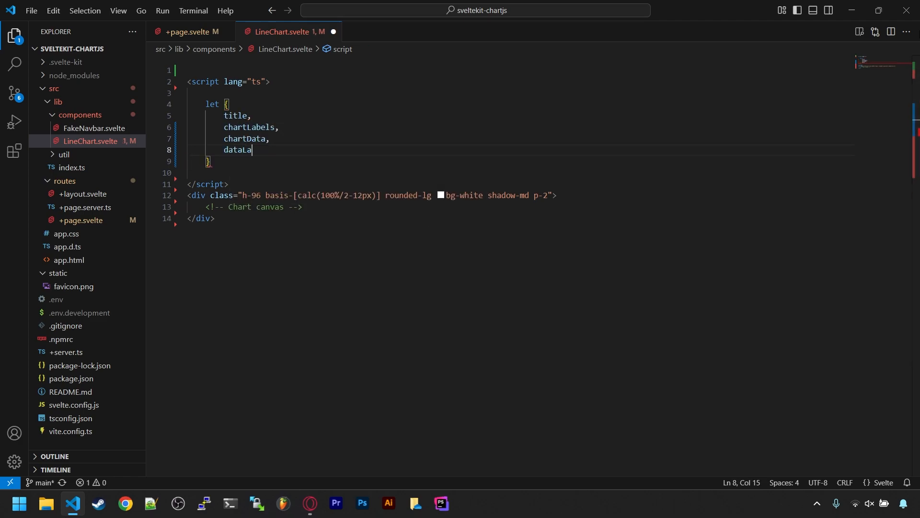
text(bel,)
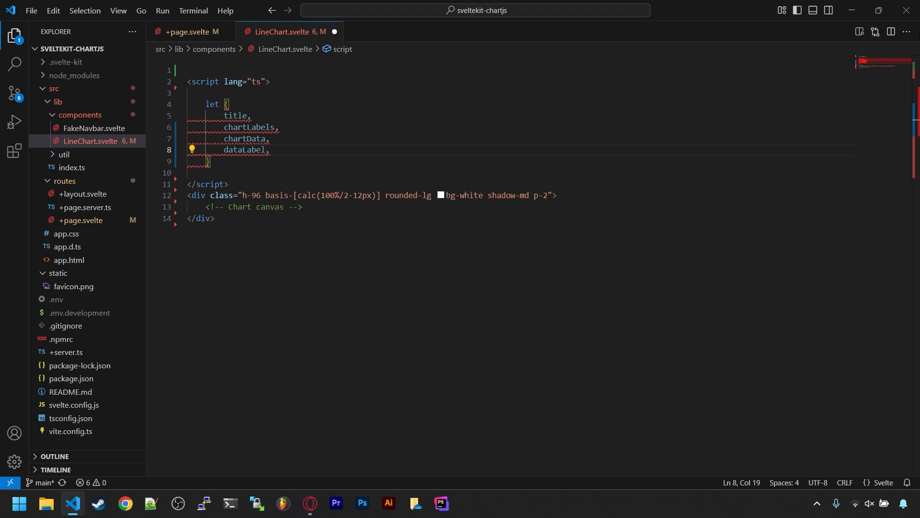
text(onReload,)
click(521, 161)
text( = $props()
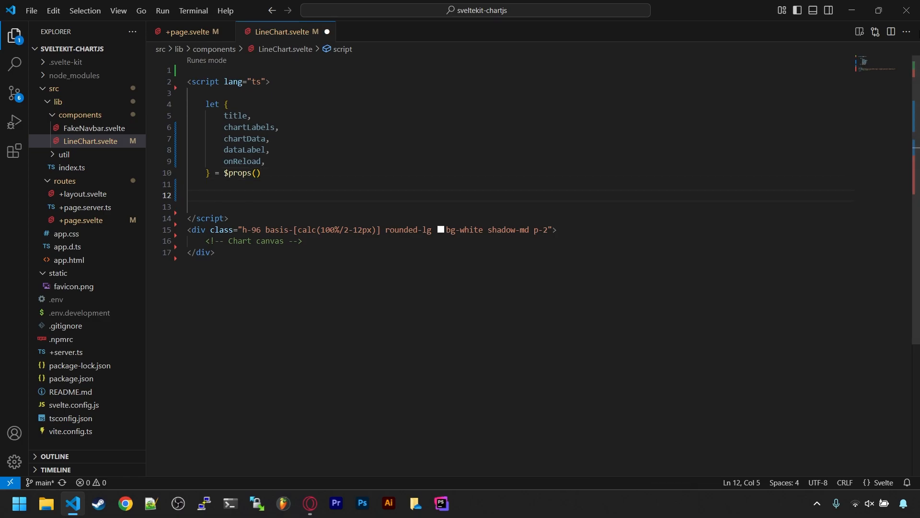
- Declare a canvas $state(null), a chart: Chart | null variable and import Chart from 'chart.js/auto'
text(let canvas: HTMLCanvasElement | null =)
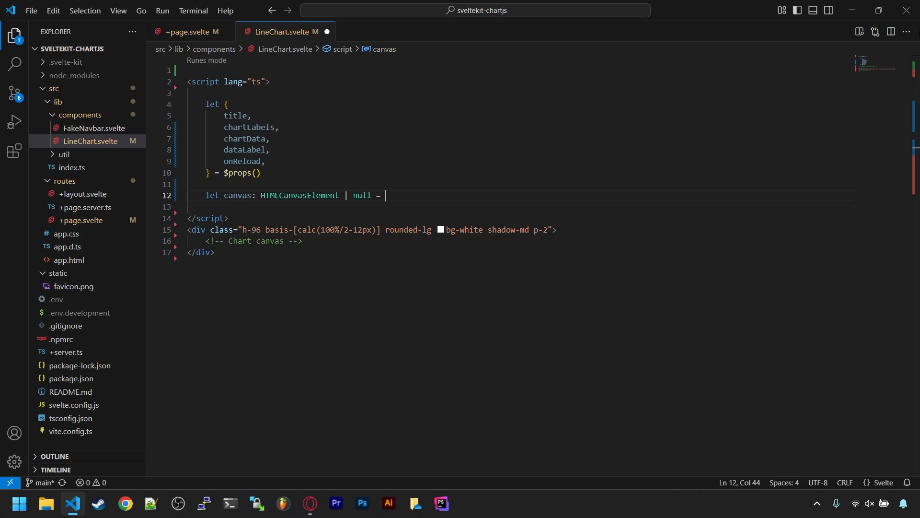
text($state(null))
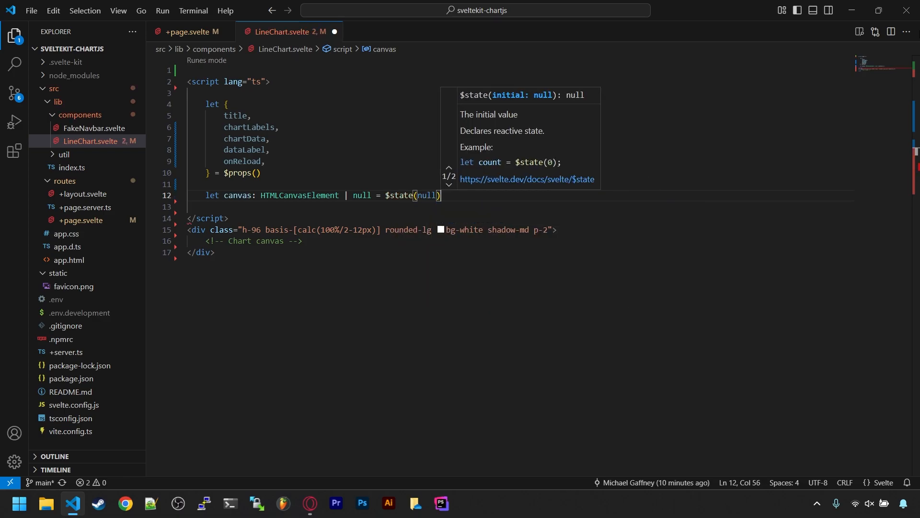
text(let chart: C)
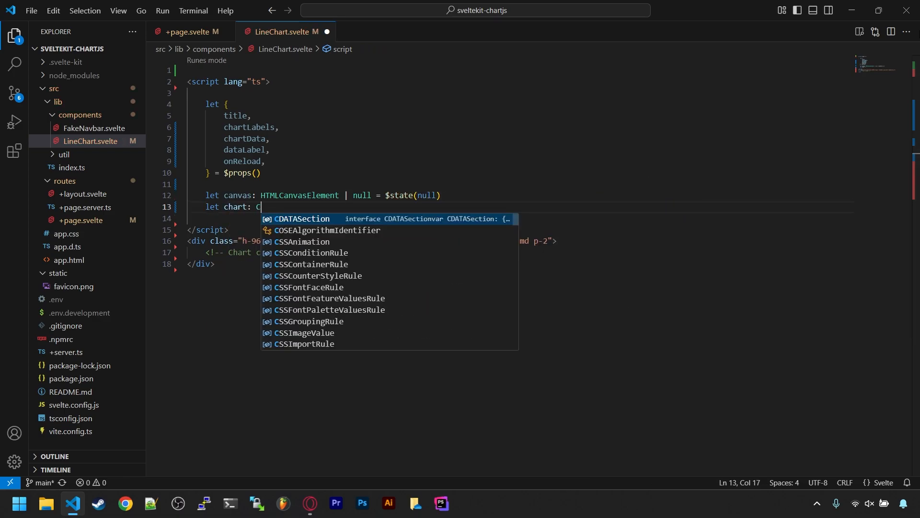
text(Chart | null = null)
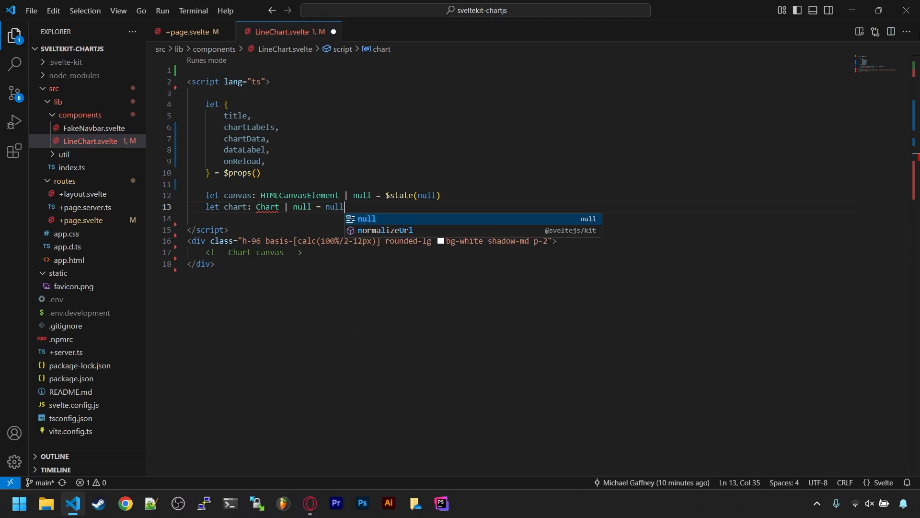
text(import Chart from)
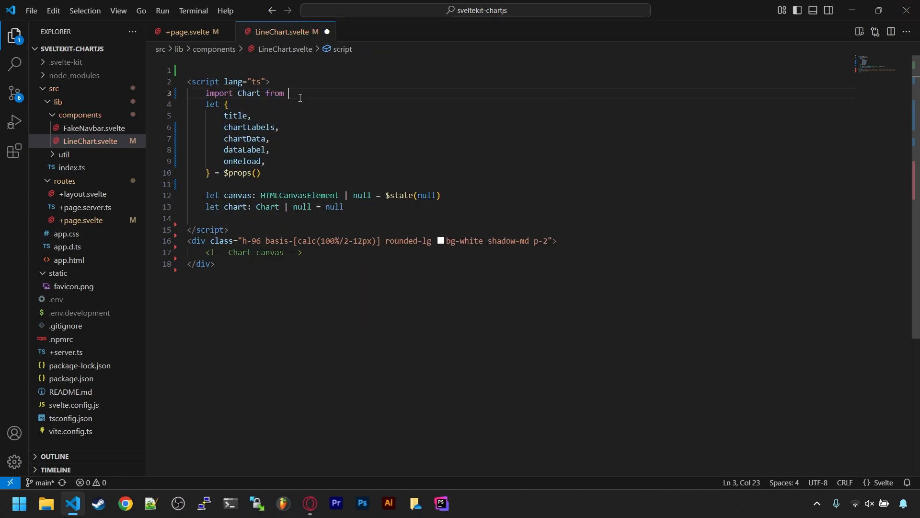
text('chart.js/auto')
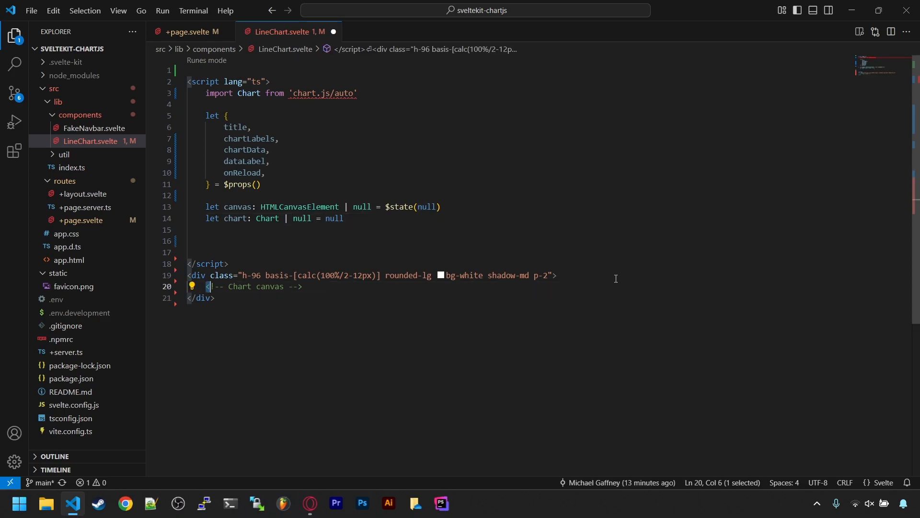
- Add a flex header div with the title and an onReload button with aria-label
text(div class="flex justify-between">)
text(<div class="text-xl">{title}</div>)
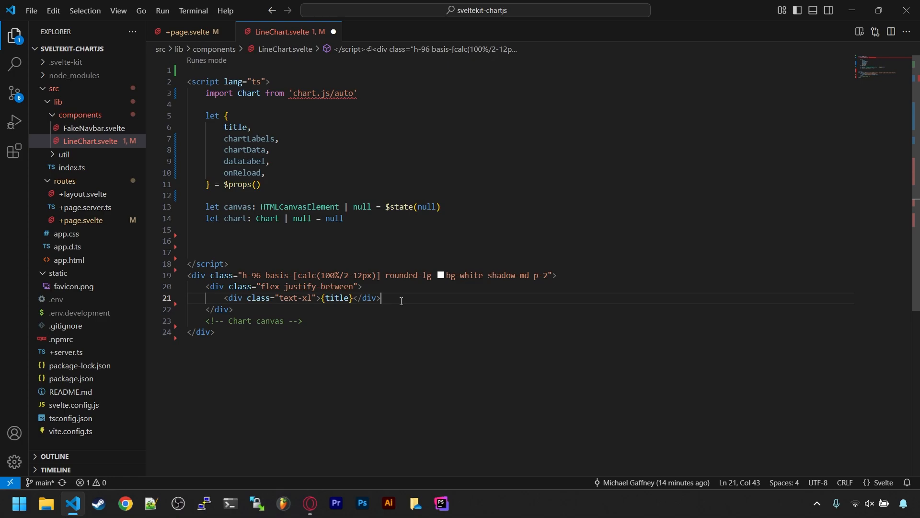
text(<button type="button" onclick="">)
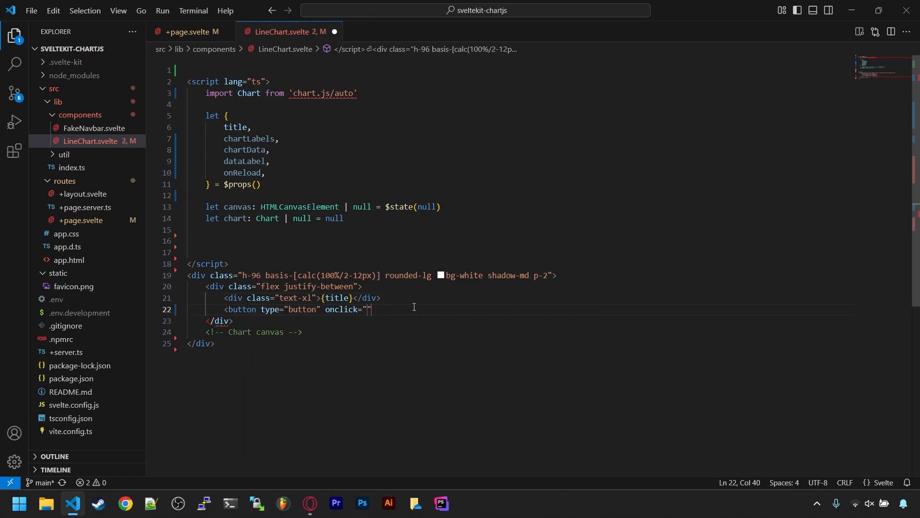
text(onReload} aria-label=")
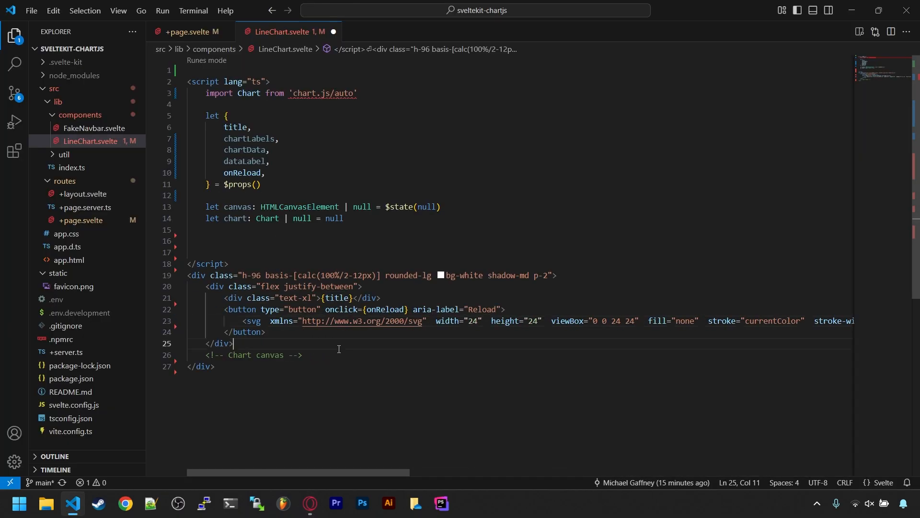
- Add a canvas bound to the canvas state and a width:100% !important canvas style rule
text(<canvas bind:this={canvas}></canvas>)
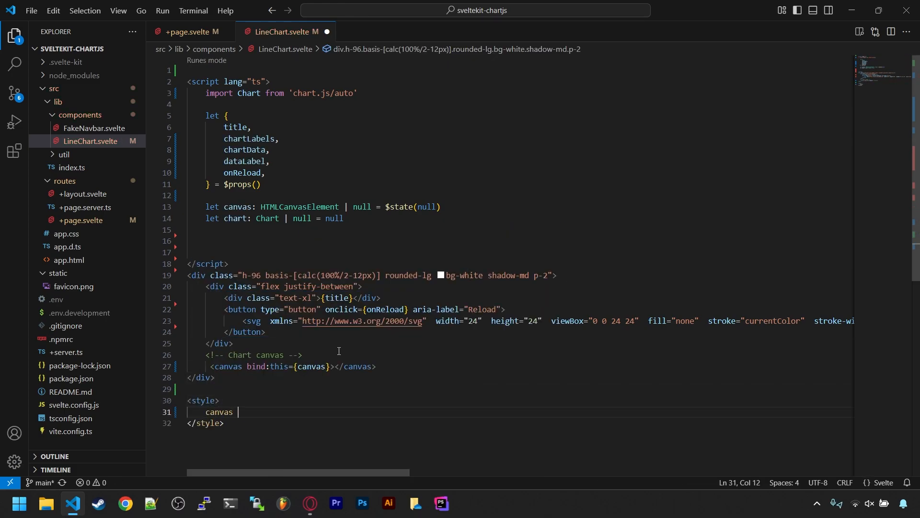
text(width:100% !important;)
text(onMount(()=>{)
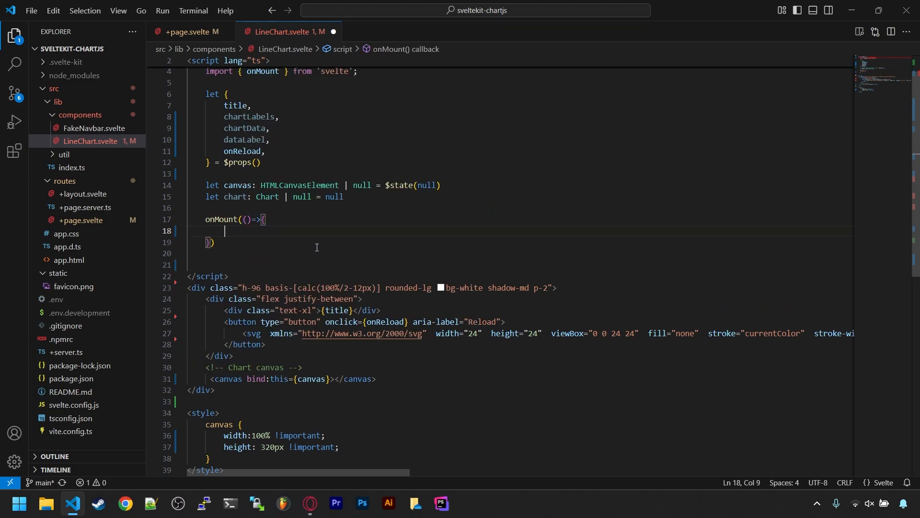
- Inside if(canvas), create chart = new Chart(canvas, {type:'bar', data: []}) and start a $effect()
text(if(canvas){)
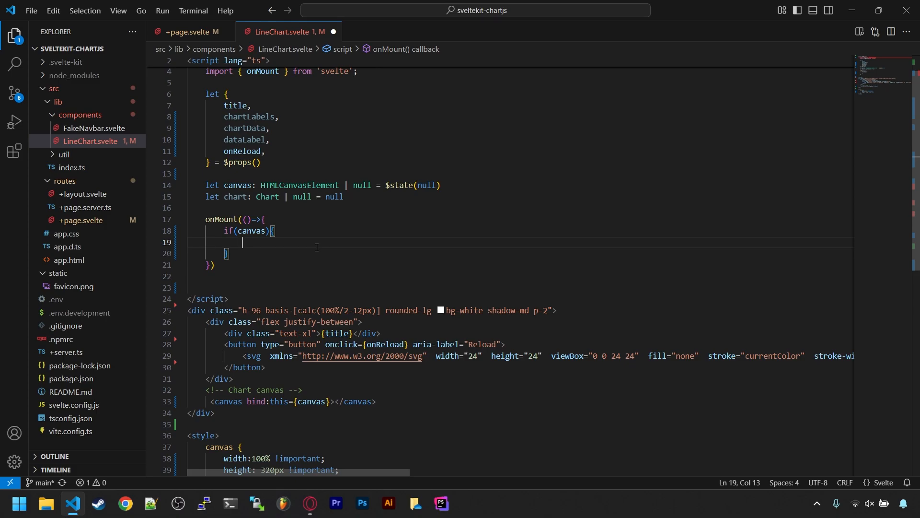
text(chart = new Chart)
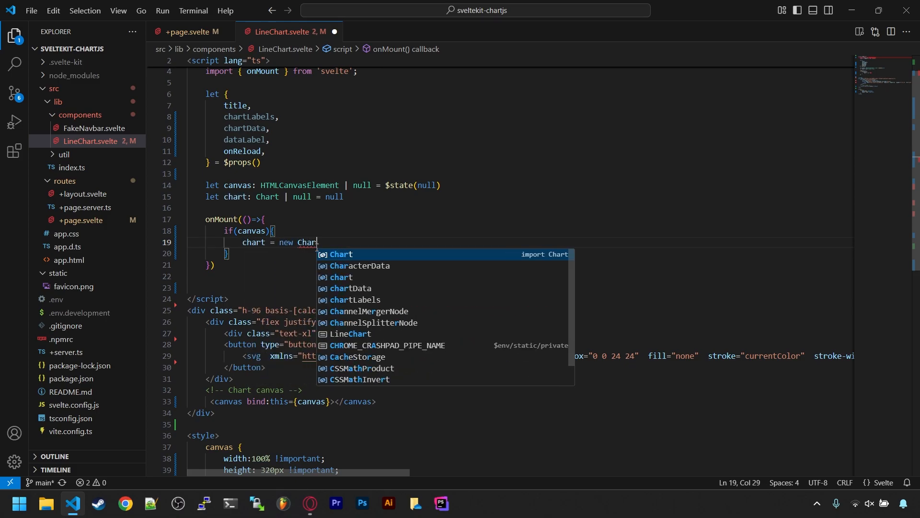
text((canvas, {)
text(type:)
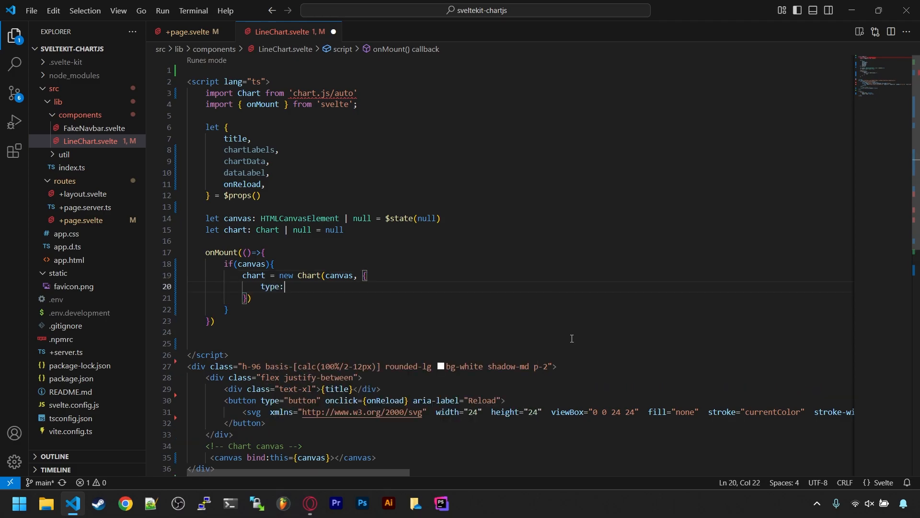
text('bar',)
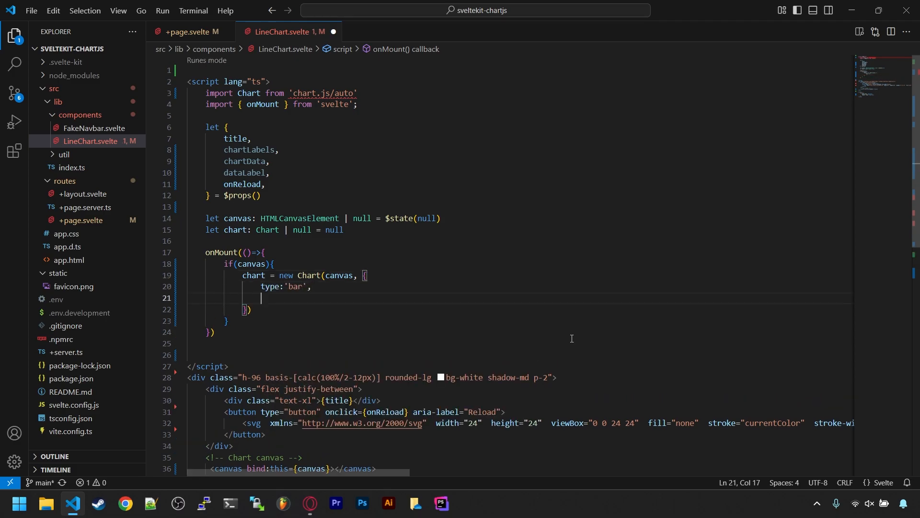
text(data: [])
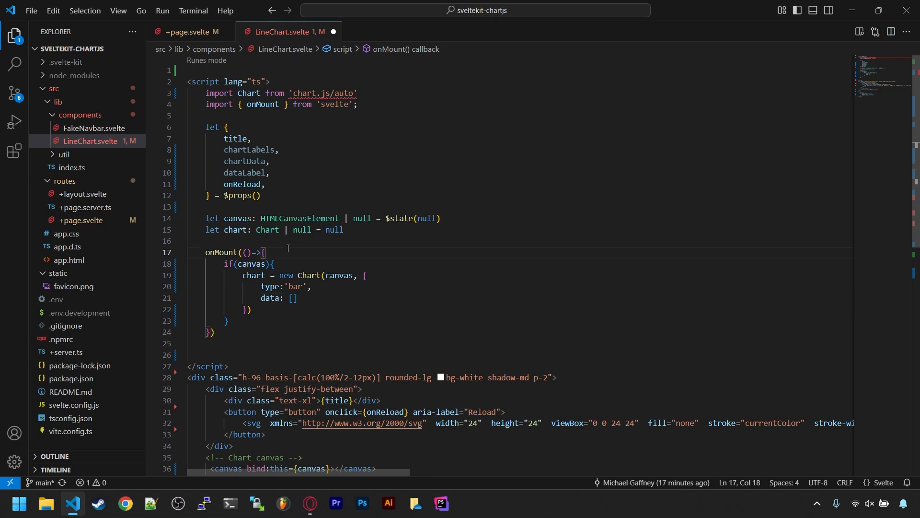
text($effect())
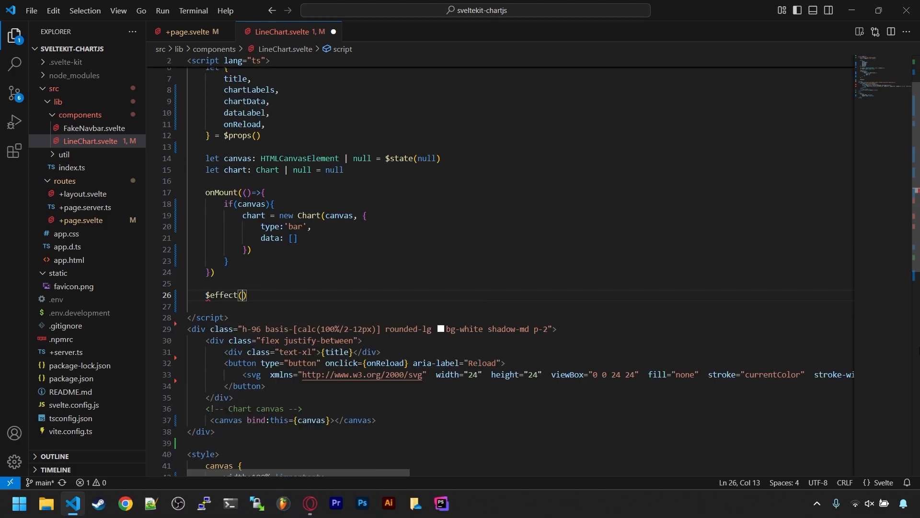
- Set chart.data with a dataset of dataLabel, chartData and backgroundColor '#f24b13'
text(()=>{)
text(retur)
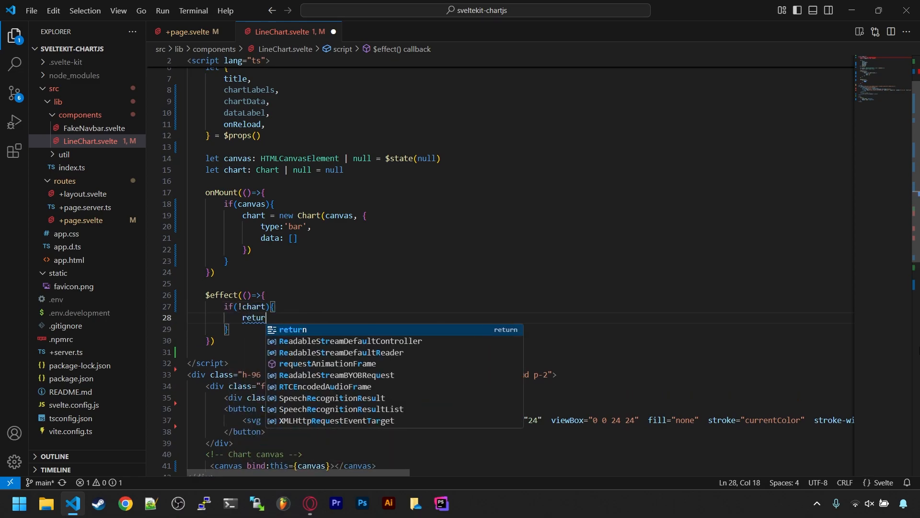
text(chart.)
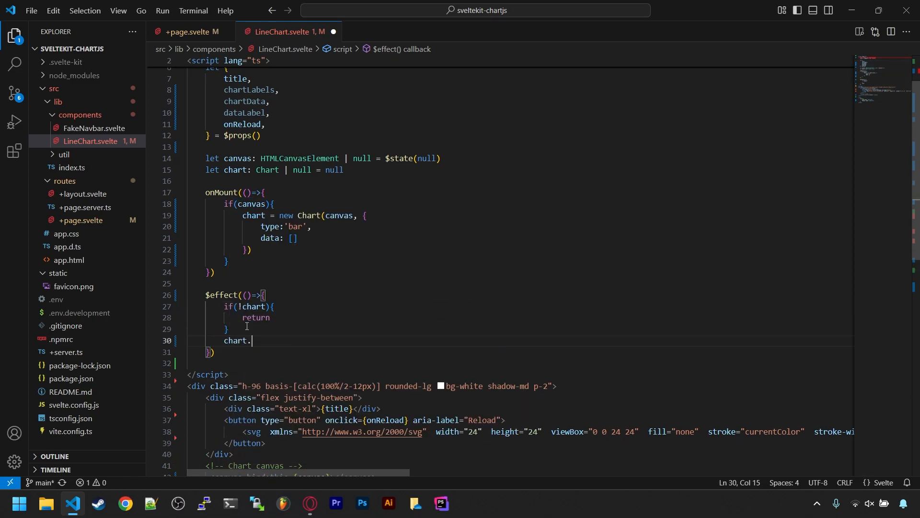
text(data = {)
text(labels: chartLabels,)
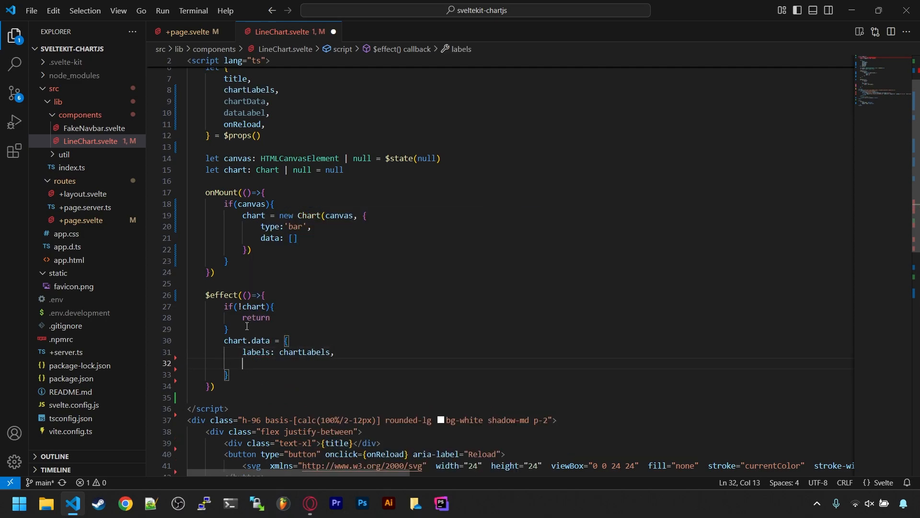
text(datasets: [{)
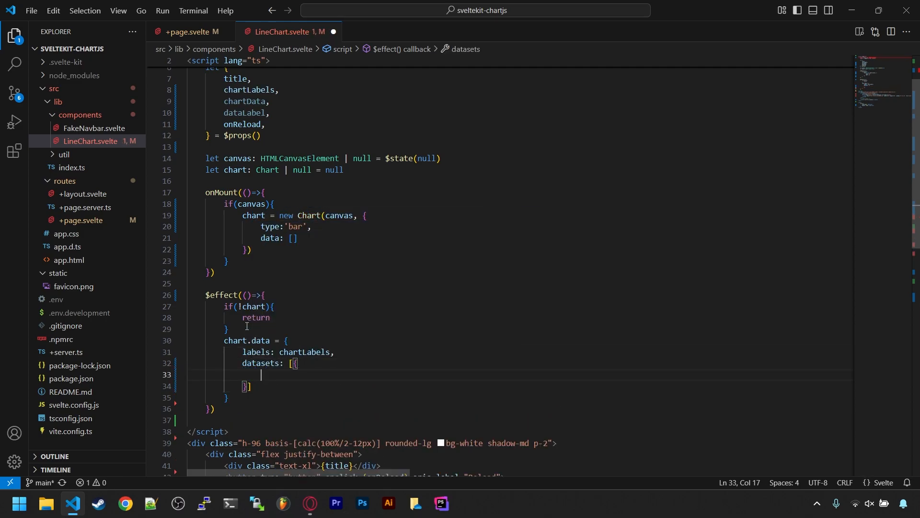
text(label:dataLabel,)
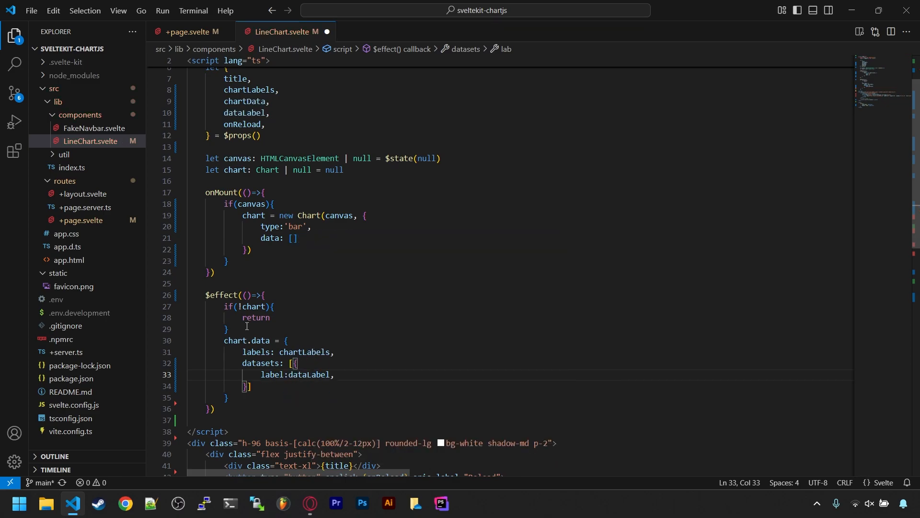
text(data:chartData,)
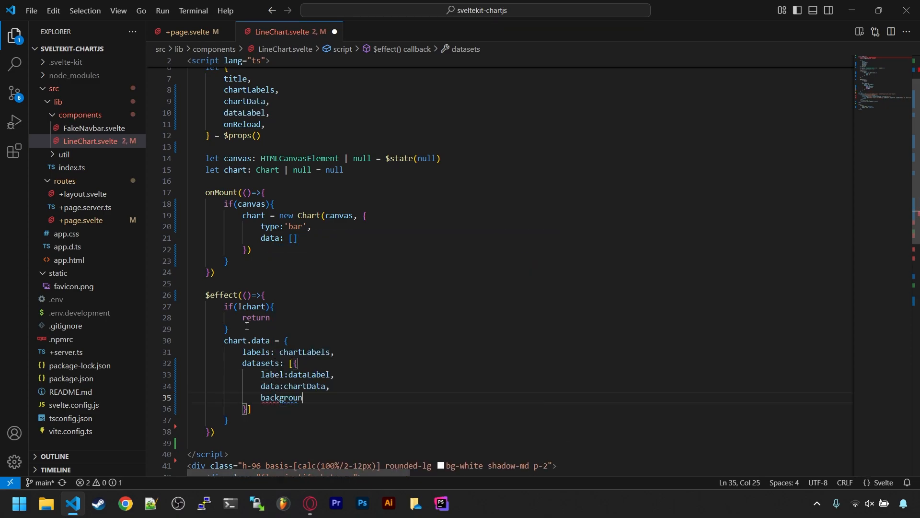
text(Color: '#f24b13')
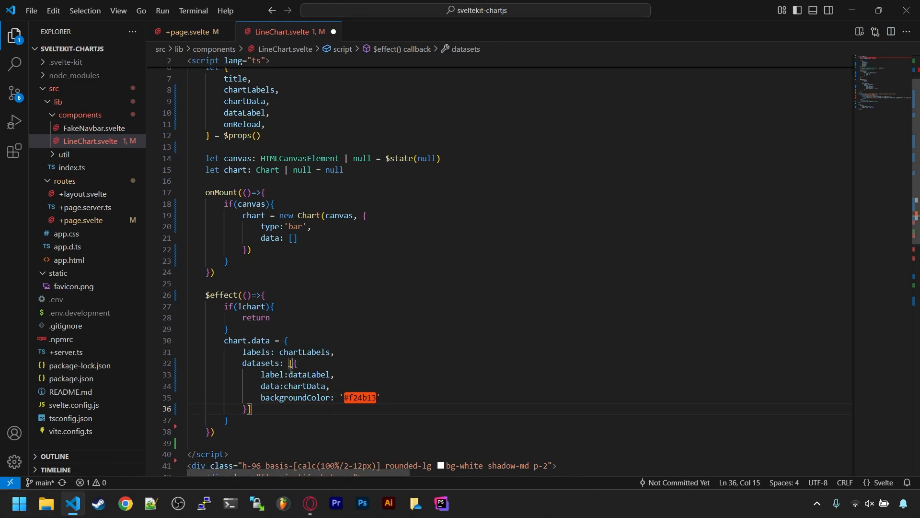
- Wrap the data in $state.snapshot and call chart.update()
text($state)
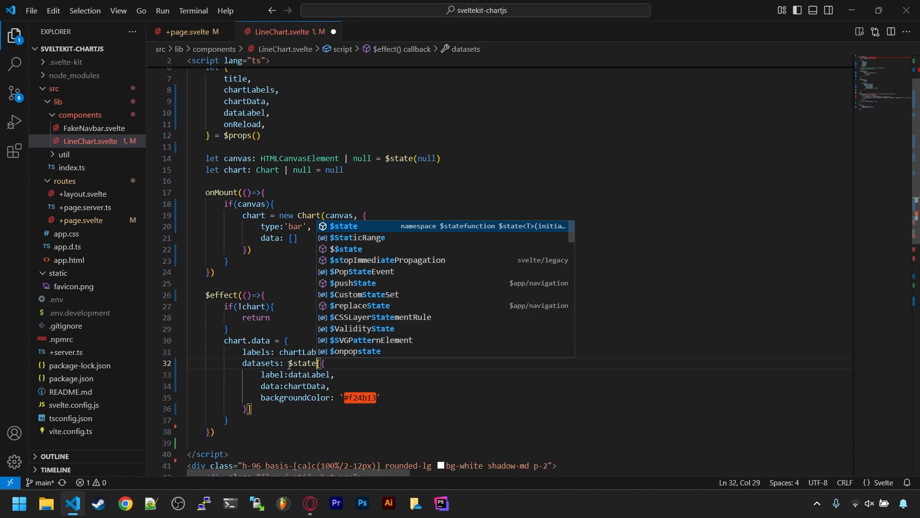
text(.snapshot()
click(520, 409)
text())
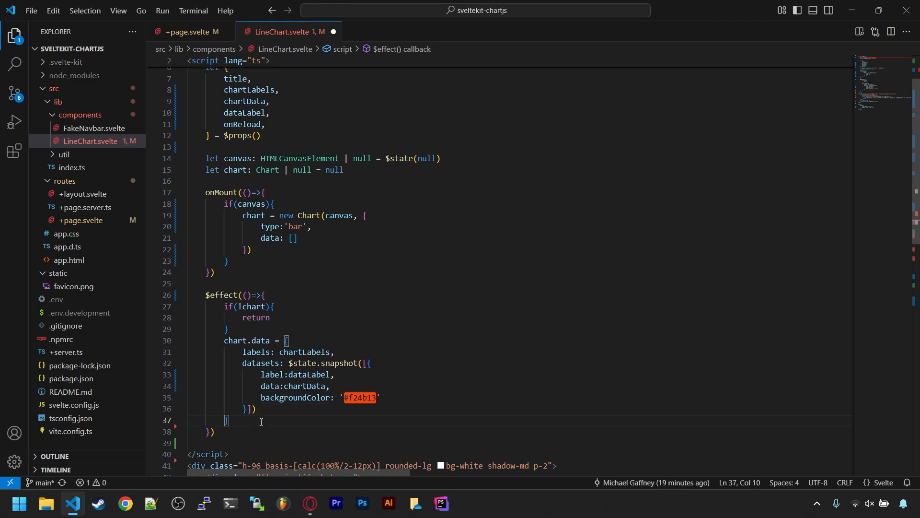
text(chart.update()
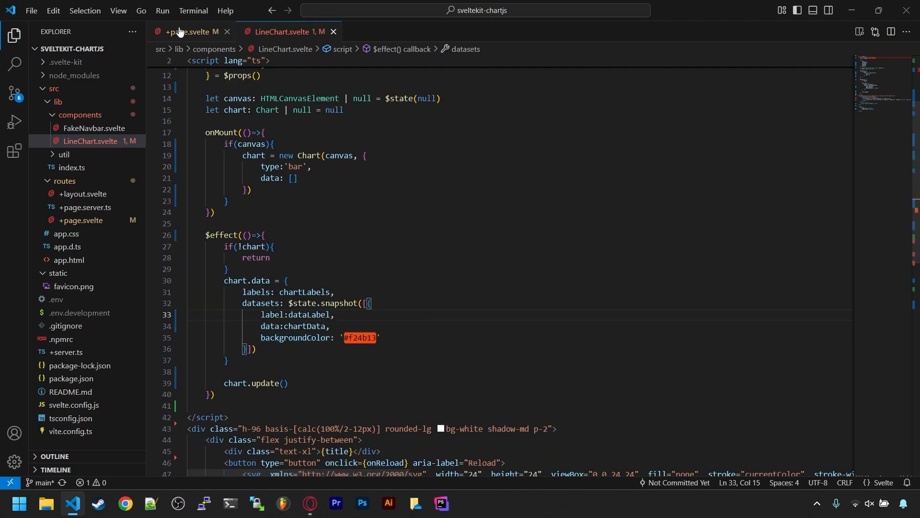
- In +page.svelte add a self-closing LineChart tag and a months array of January through June
click(185, 32)
text(<LineChart)
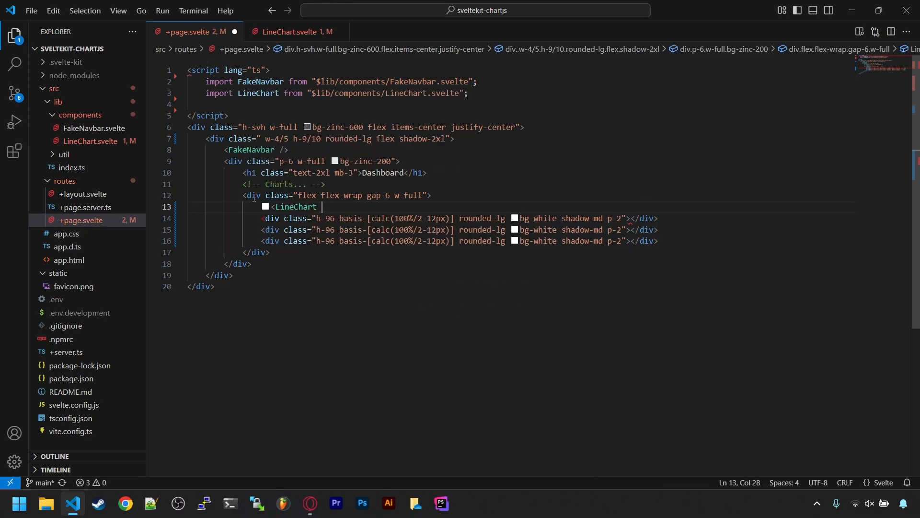
text(/>)
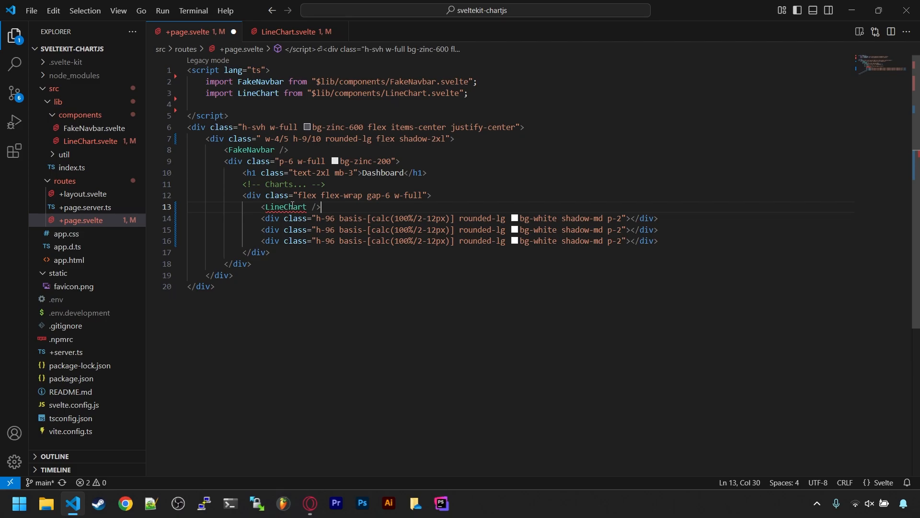
text(const months =)
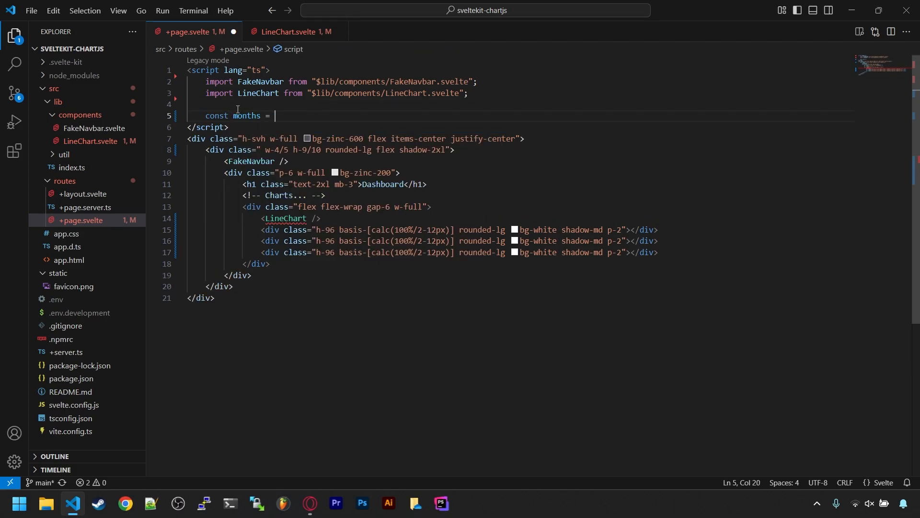
text(['January','February','March','April'])
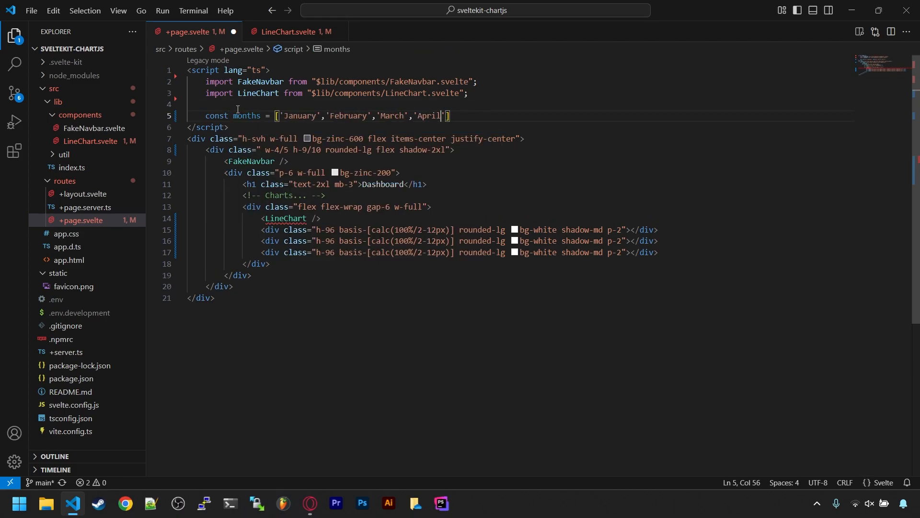
text(,'May','June')
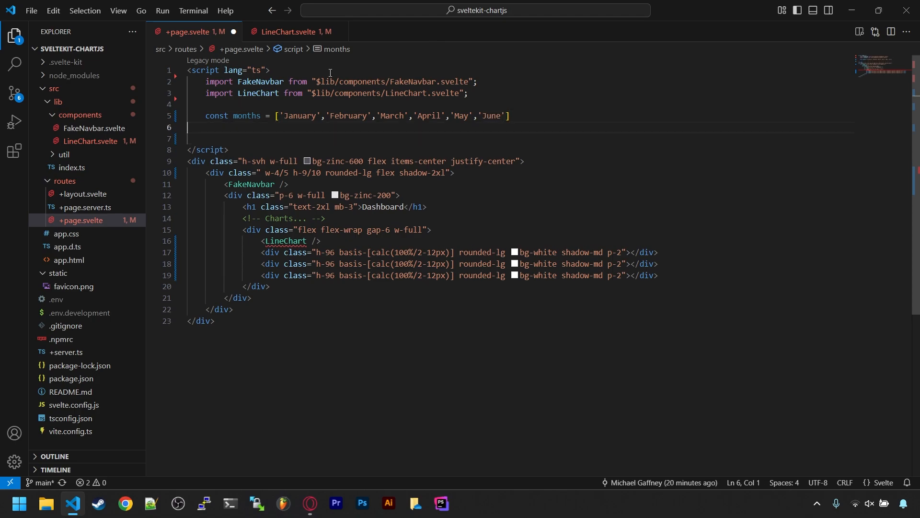
- Declare staticData as $state([]) and loadChart1 filling it with Data().randomNumbers(6, 0, 100, true)
text(let staticData: nu)
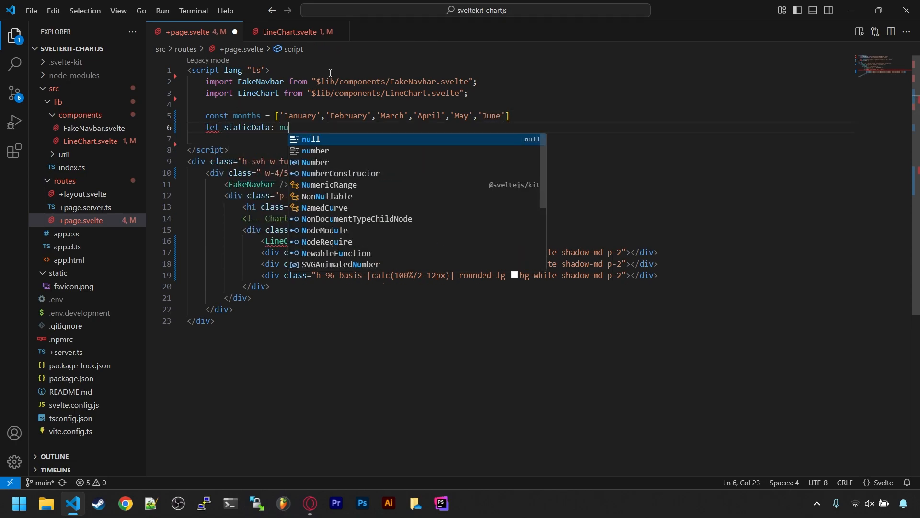
text(number[] = $state)
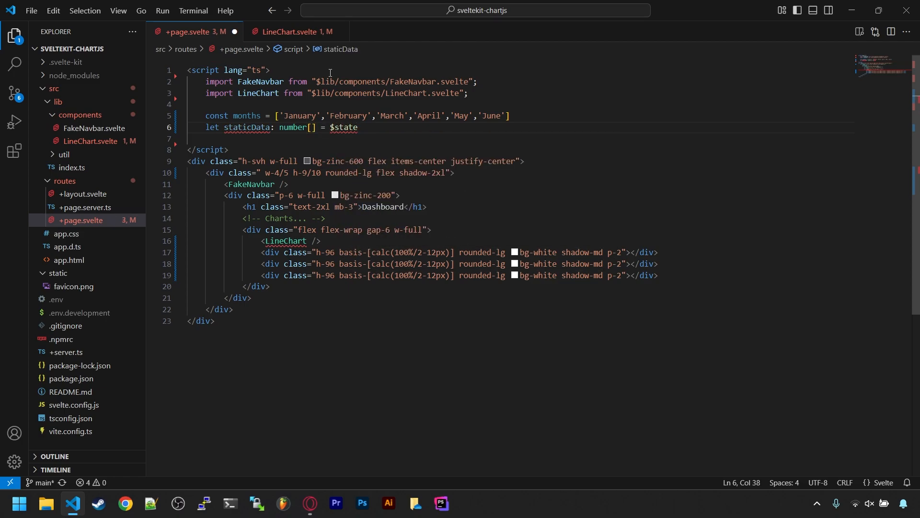
text(([]))
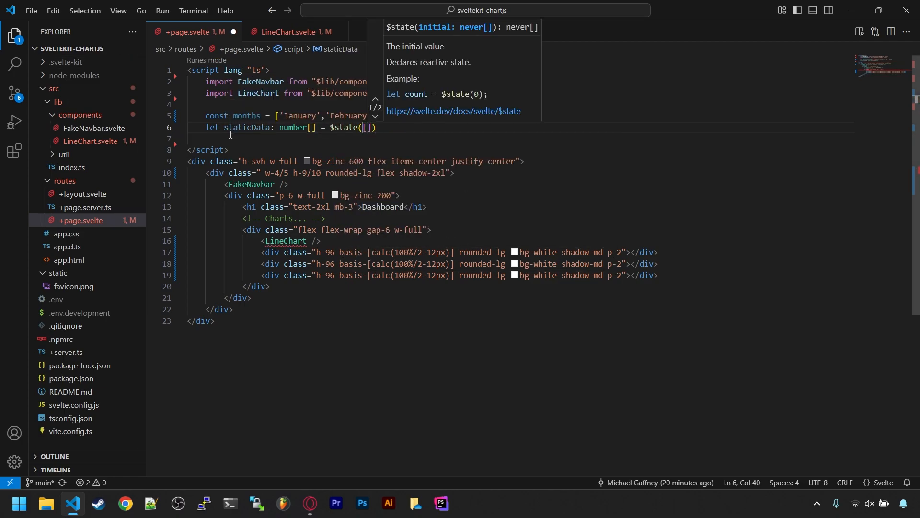
text(const)
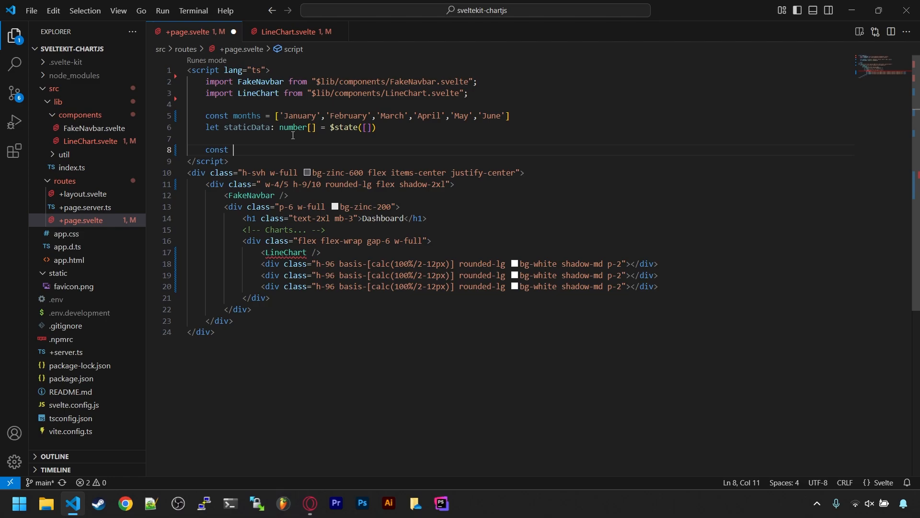
text(loadChart1 =)
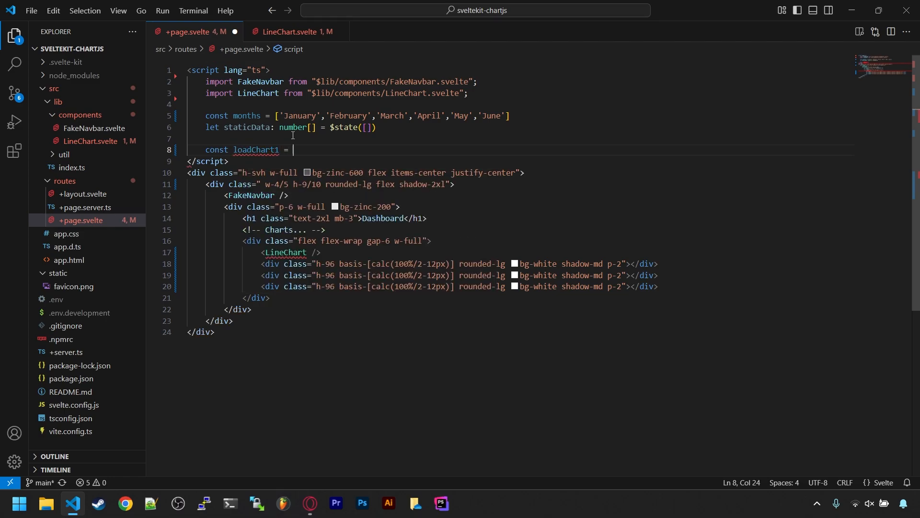
text(() => {)
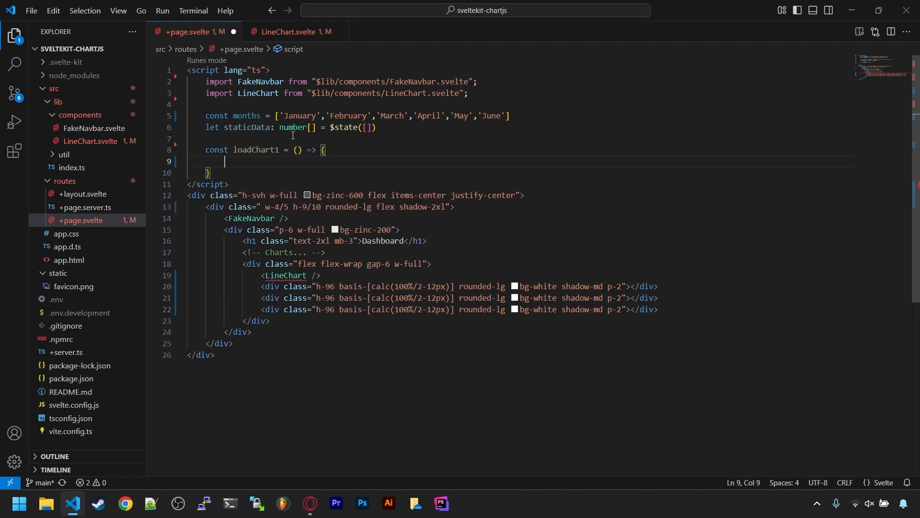
text(staticData = Data().)
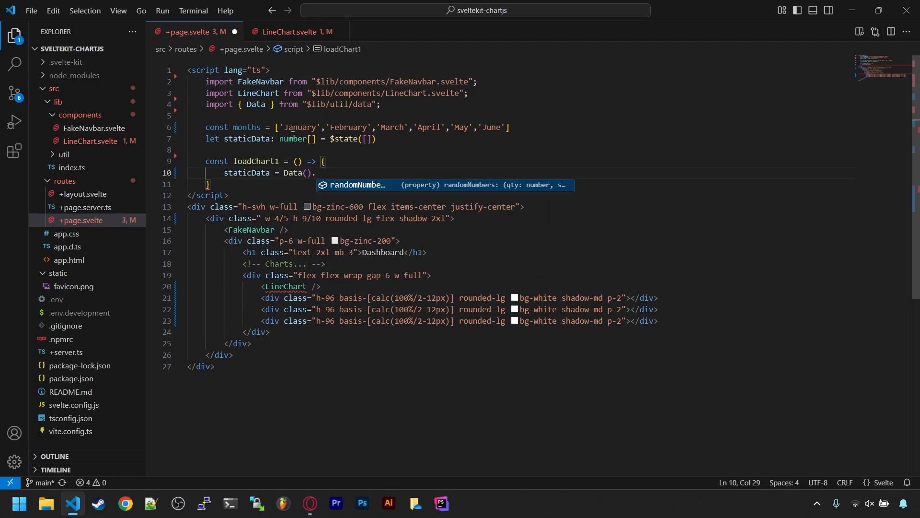
text(randomNumbers(6,)
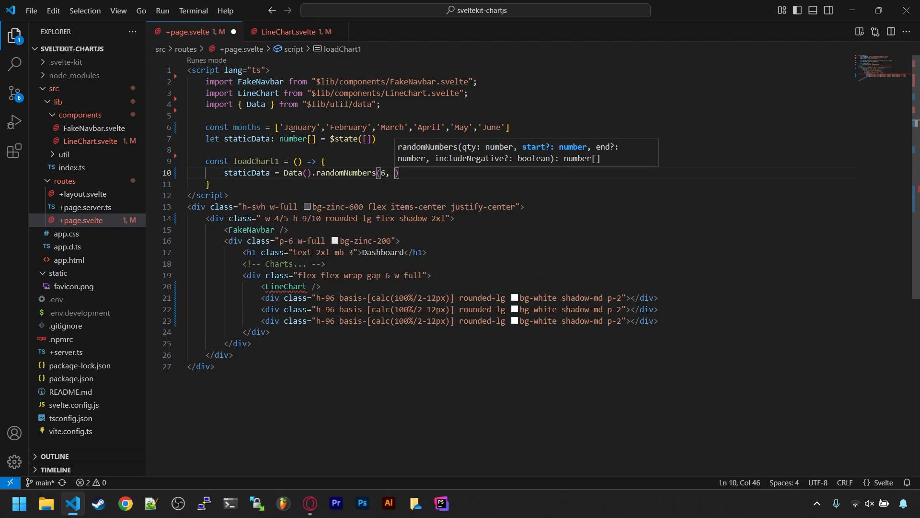
text(0, 100, true)
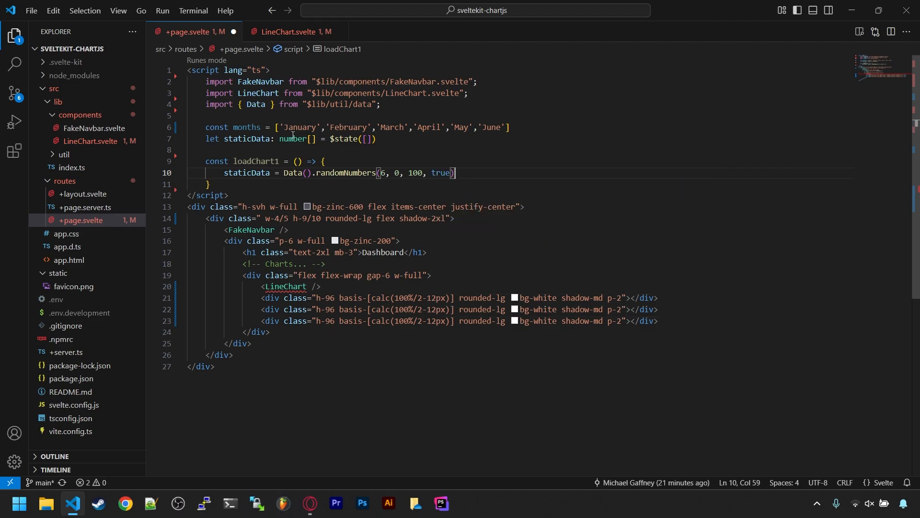
- Add an onMount callback that calls loadChart1()
text(onMount())
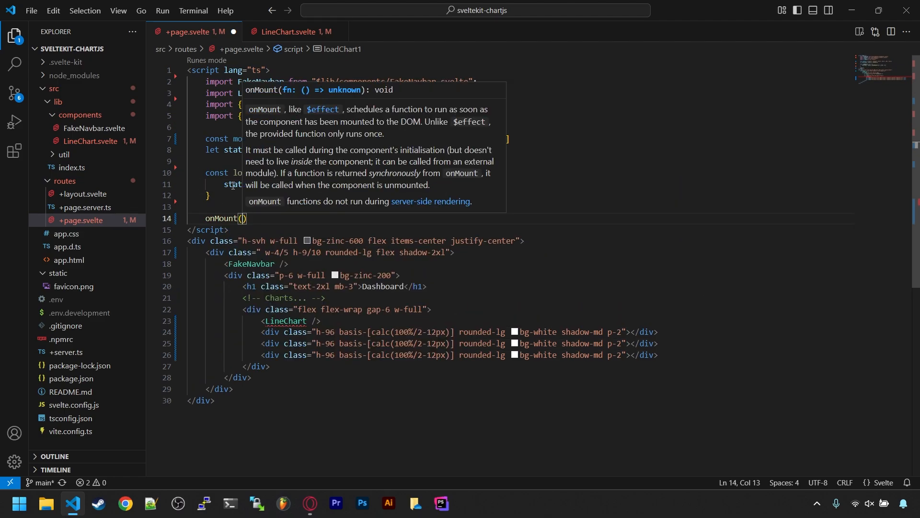
text(()=>{)
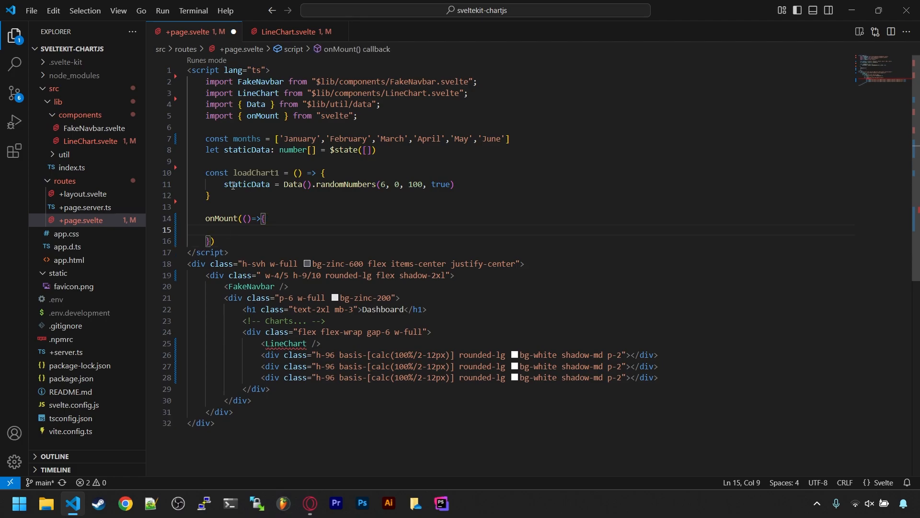
text(loadChart1())
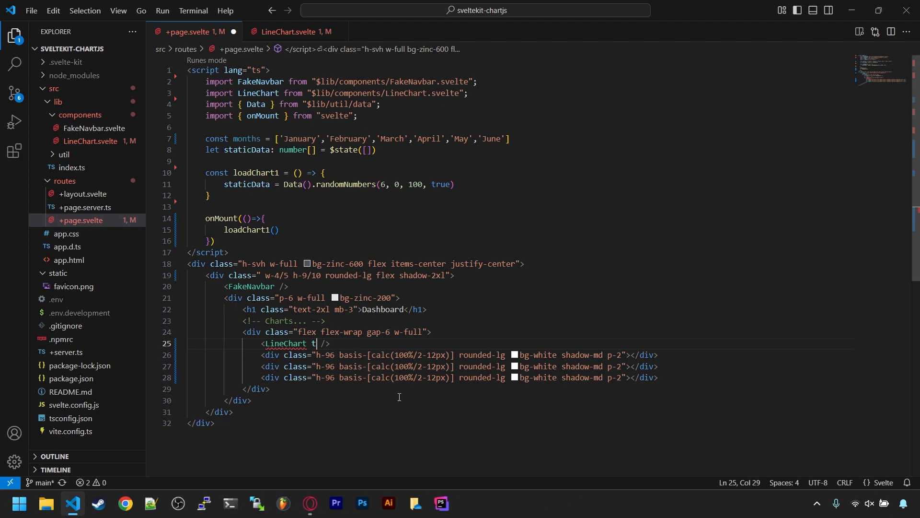
- Give LineChart title 'Line Chart', chartLabels months, dataLabel 'Data 1' and onReload loadChart1
text(itle="Line C)
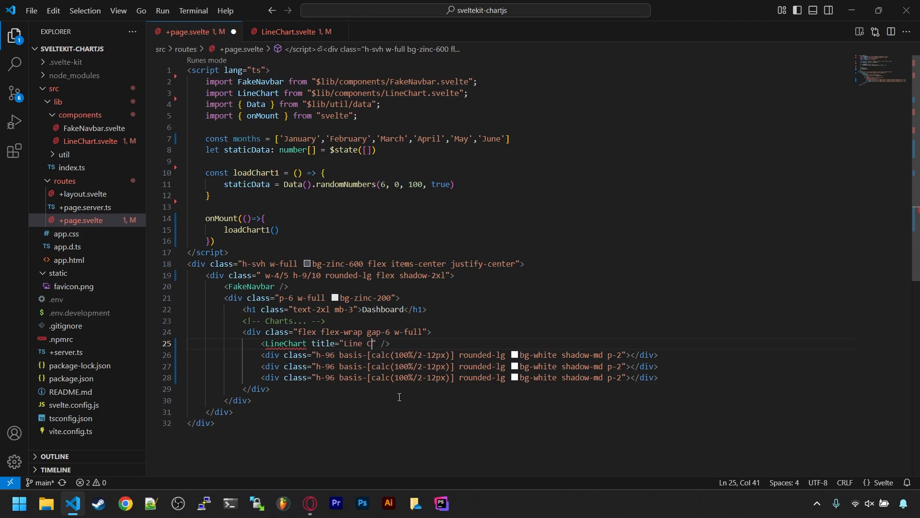
text(chartLabels={months} chartData={staticData)
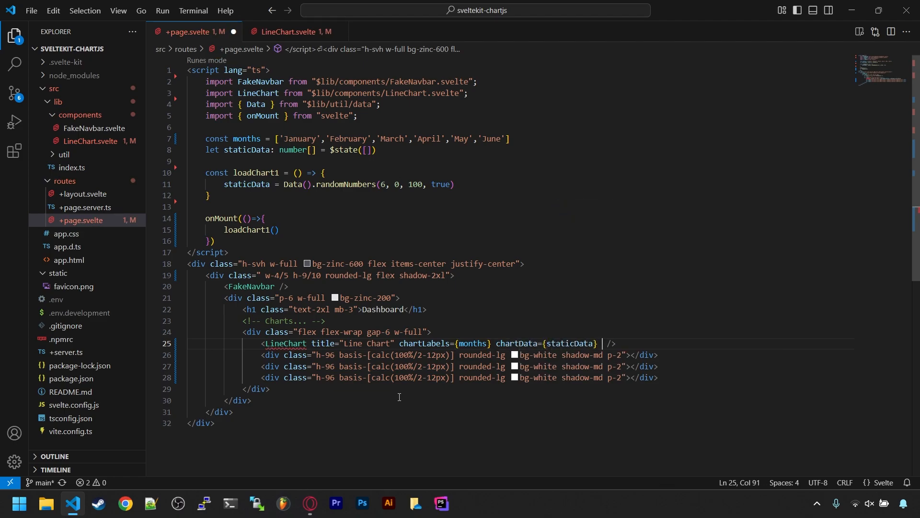
text(dataLabel="Data 1")
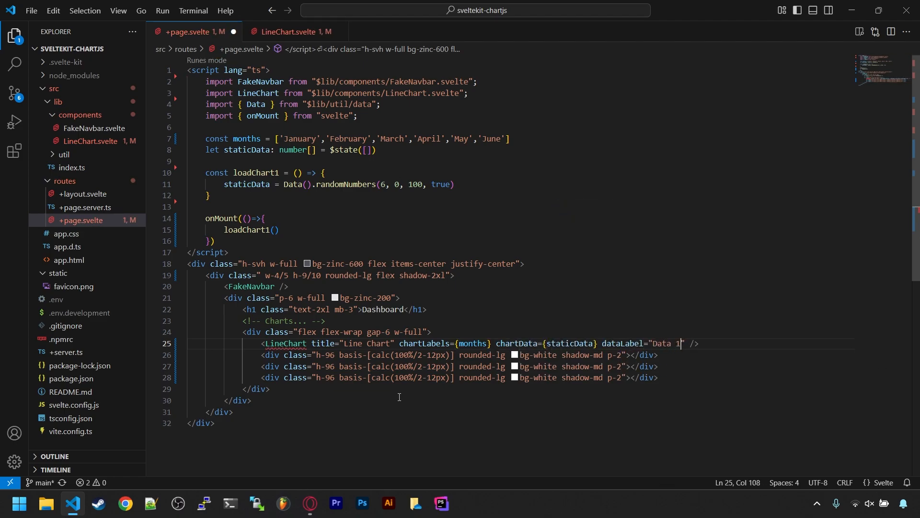
text(onReload={loadChart1})
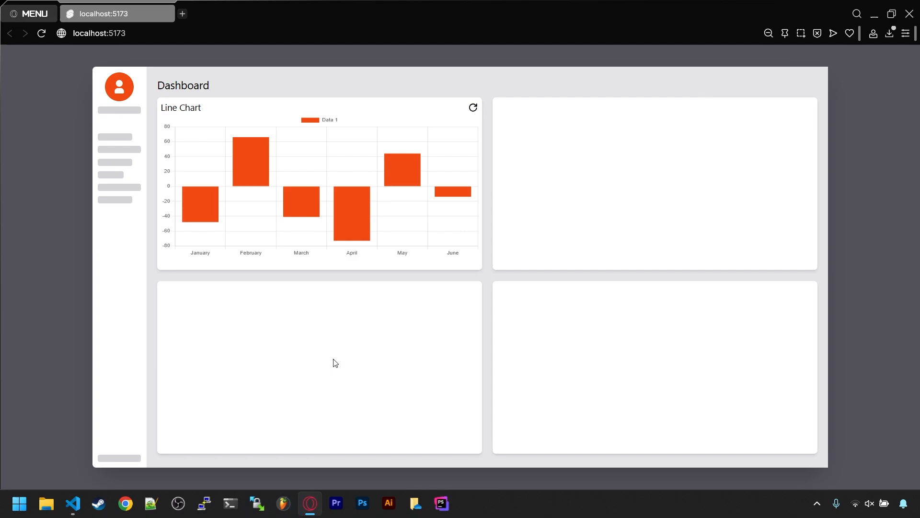
- Reload the Line Chart card several times to redraw it with new random values
click(473, 107)
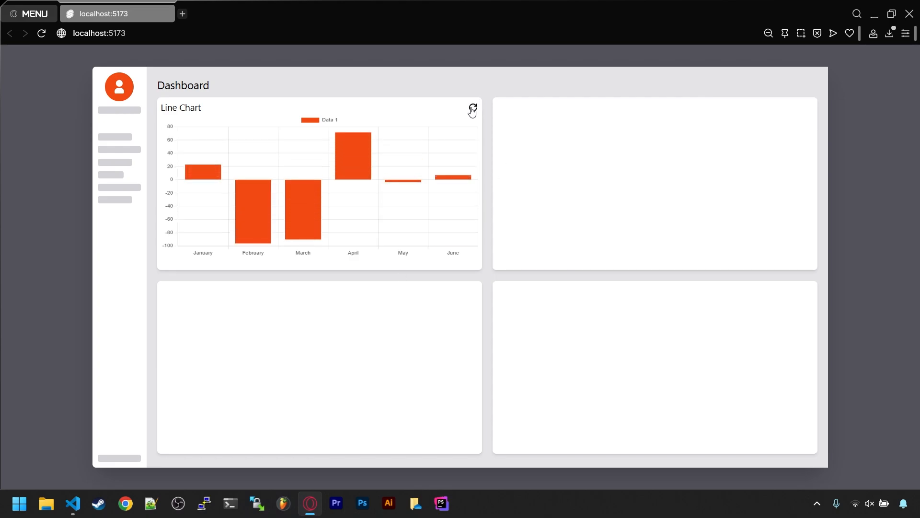
click(473, 109)
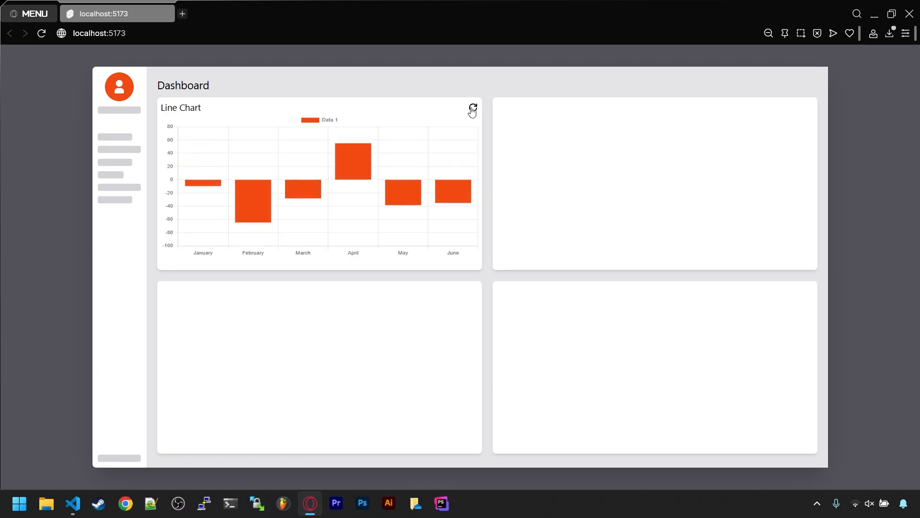
click(474, 107)
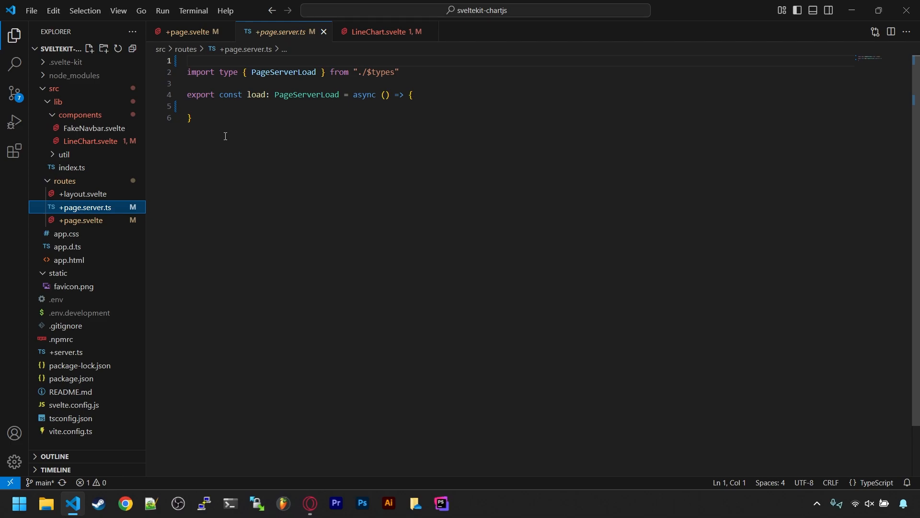
- Add a 'get real data from a database' comment and build chartData2 from randomNumbers(7)
text(// get)
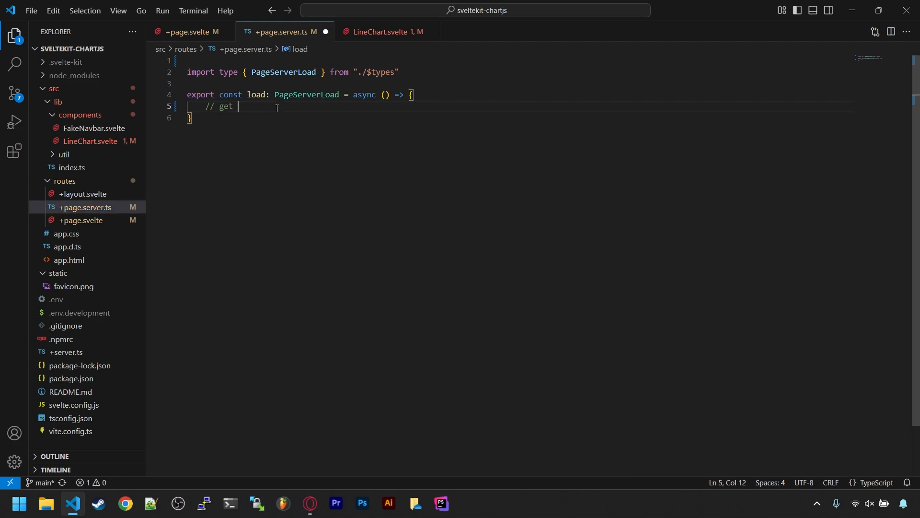
text(real data from a database or something)
text(const chartData2 = Data().randomNumbers)
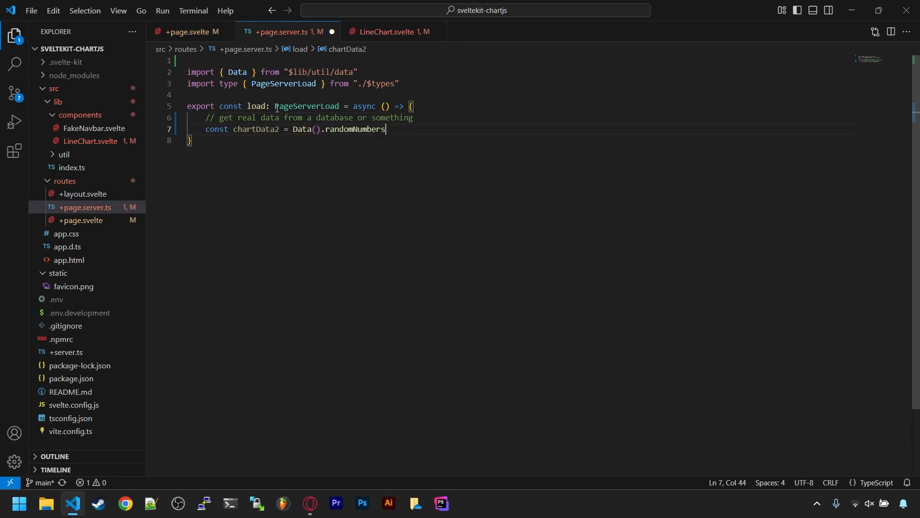
text((7))
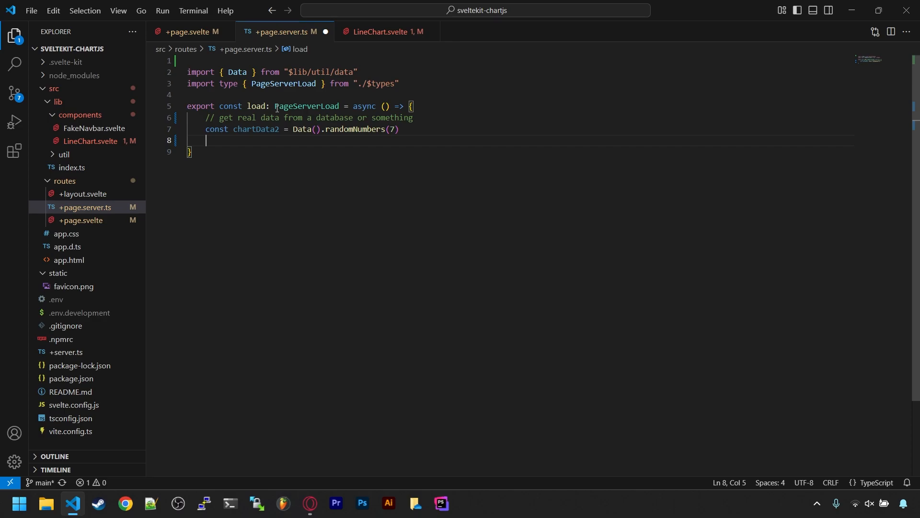
- Define chartLabels as Blue, Green, Red, Orange, Violet, Indigo, Yellow
text(const chartLabels = ['Blue',)
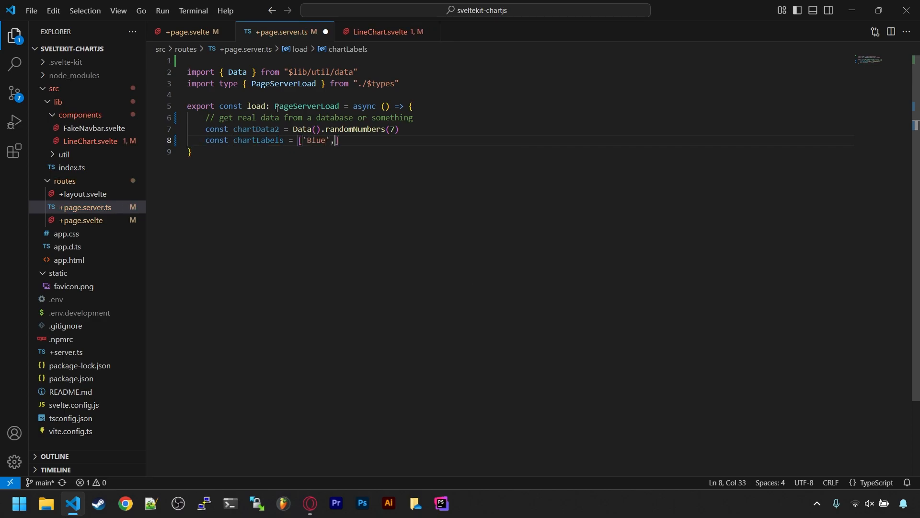
text('Green','Red','Orange',')
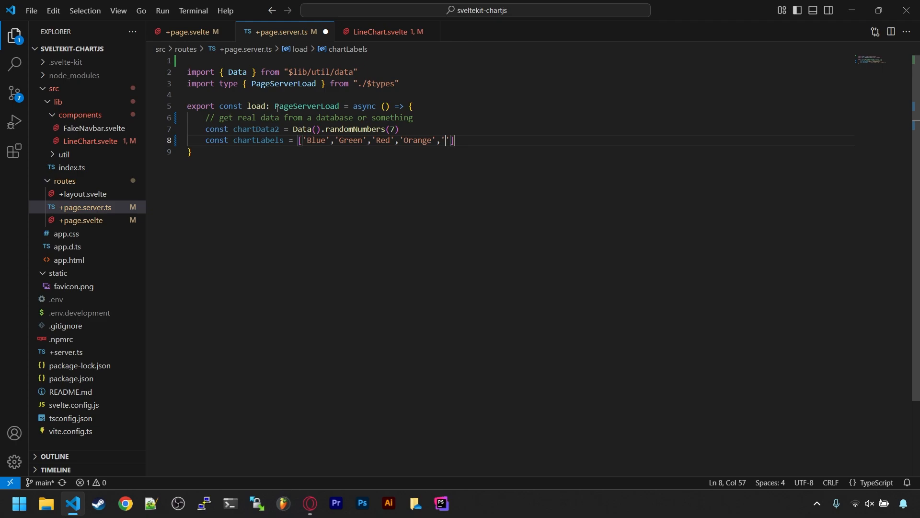
text('Violet','Indigo','Yellow')
text(chartLabels2)
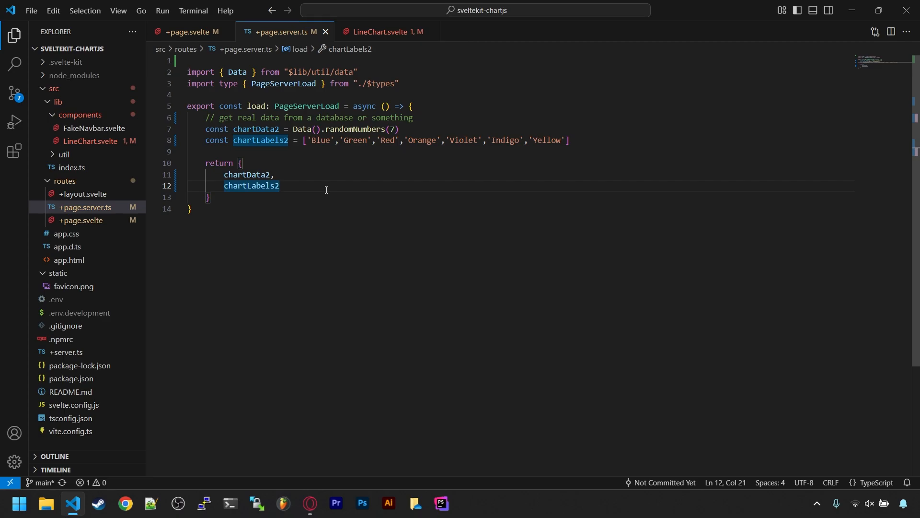
- Declare let {data} = $props() in +page.svelte, commented as data from the server.ts file
click(187, 32)
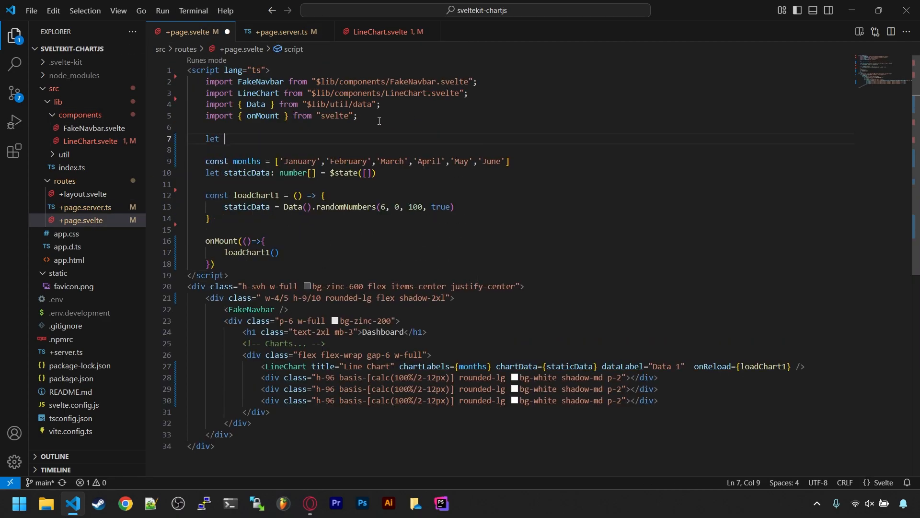
text({data} = $props())
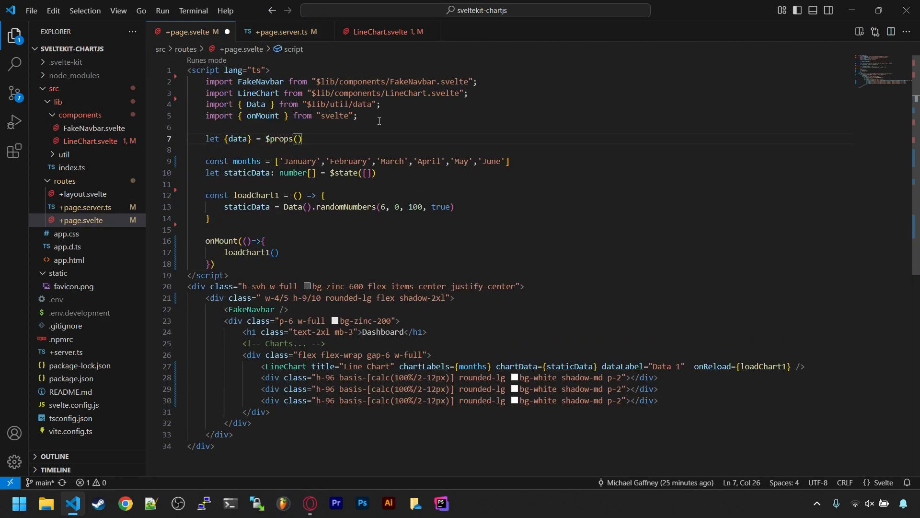
text(// data from server.ts file)
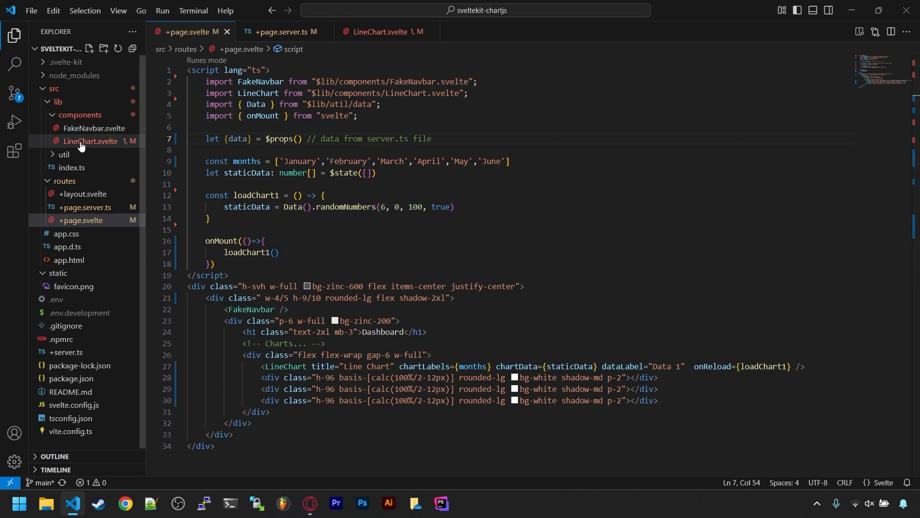
- Copy LineChart.svelte into PieChart.svelte with type 'pie' and a legend positioned right
right_click(96, 141)
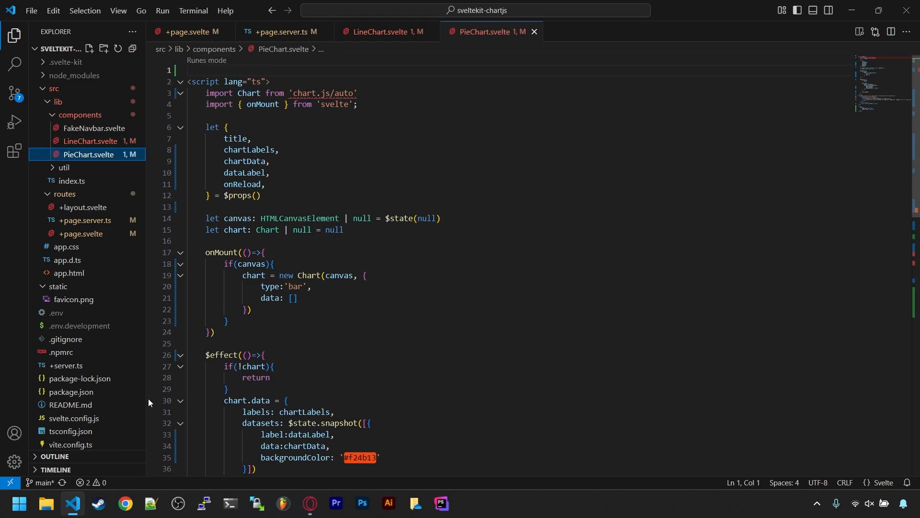
mouse_move(77, 379)
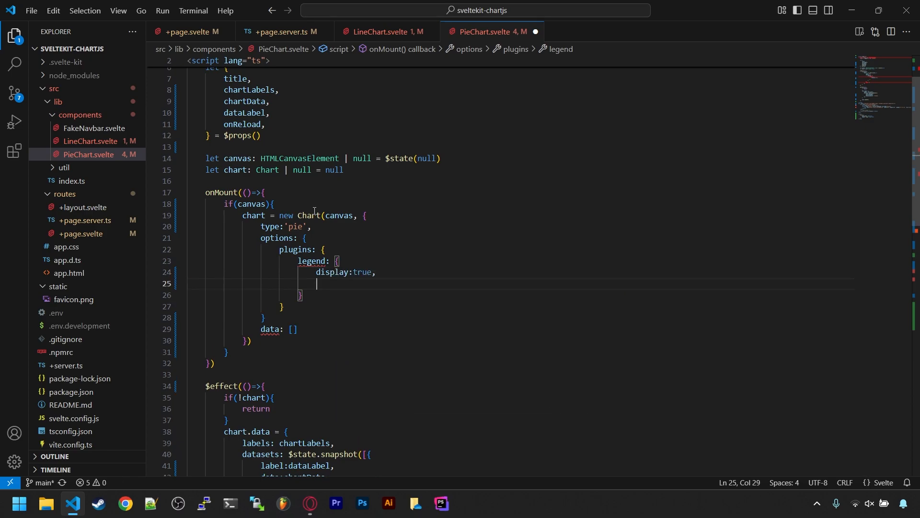
text(position:'right')
text(<PieChart title=/>)
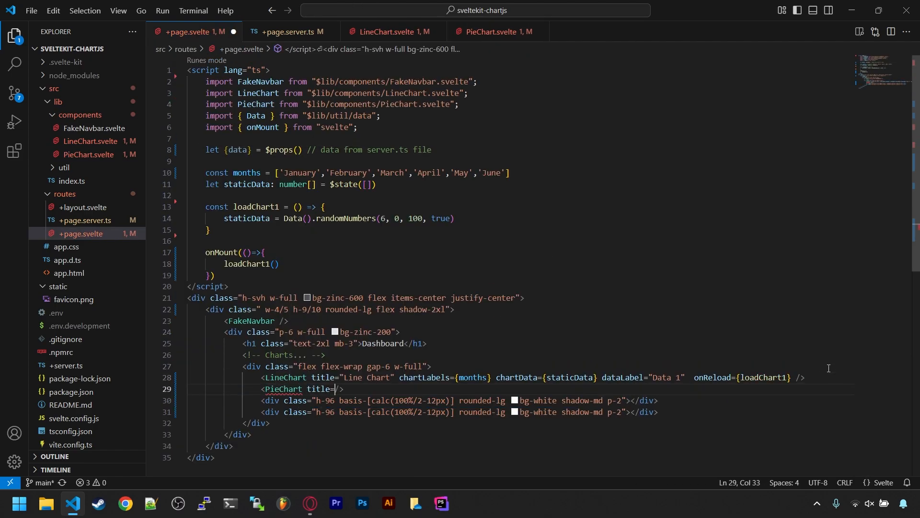
- Render a Pie Chart with chartLabels2, its chart data, dataLabel "Colors" and onReload loadChart2
text("Pie Chart" chart)
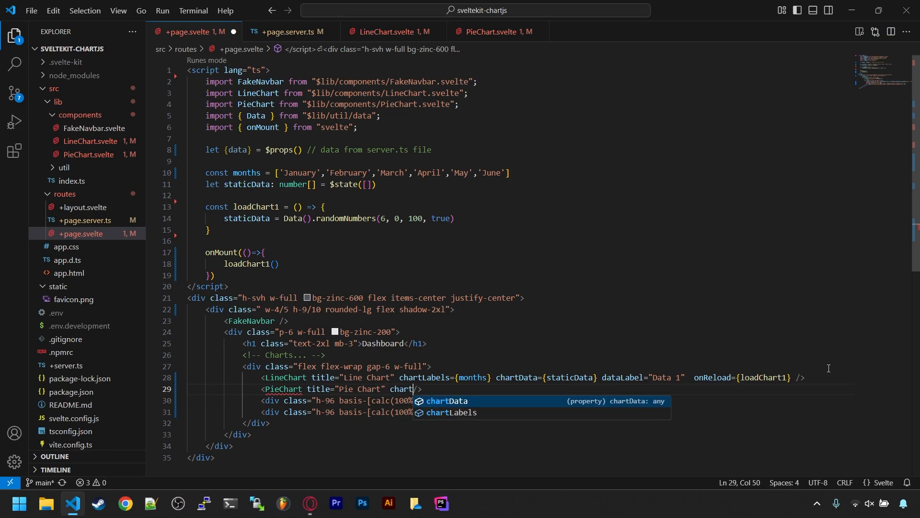
text(Labels={data.chartLabels2})
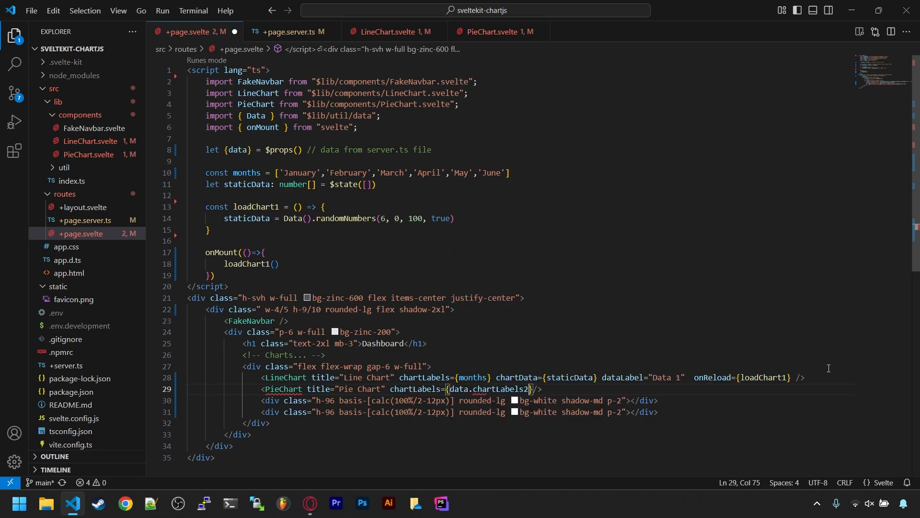
text(chartData={data.chartData2} dataL)
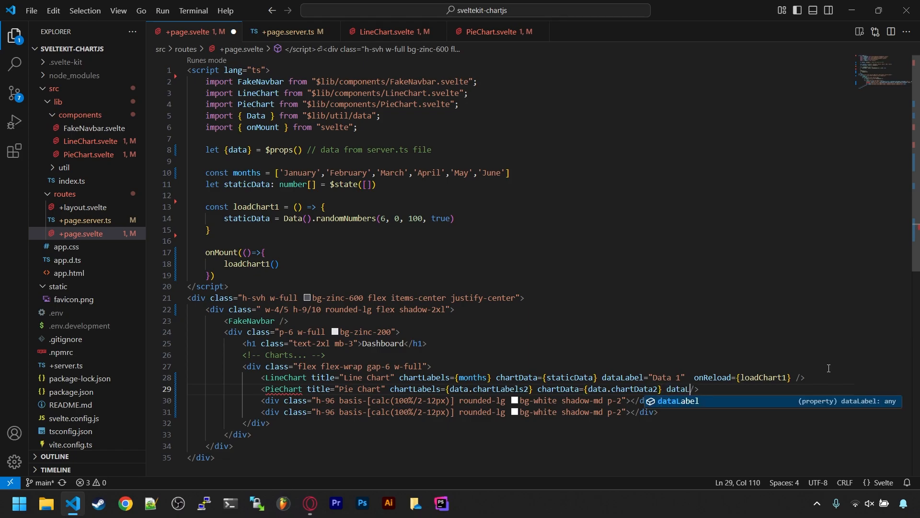
text(="Colors")
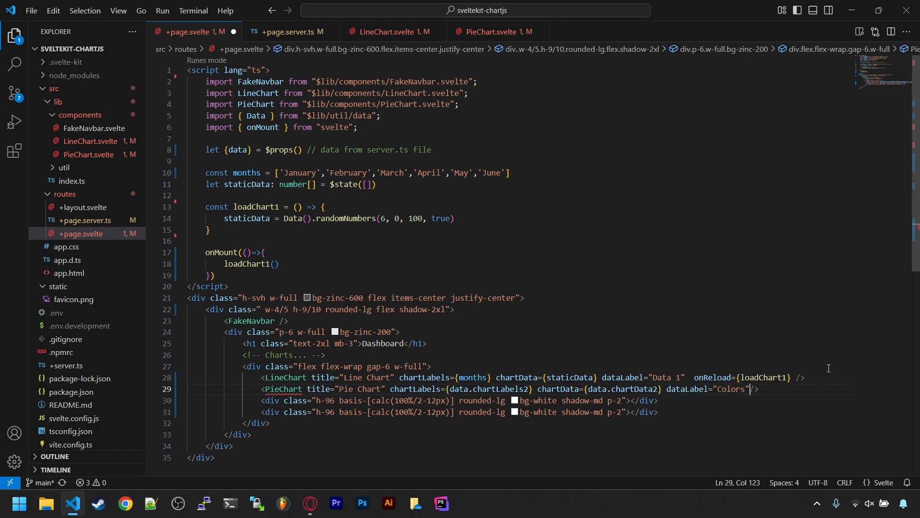
text(on/)
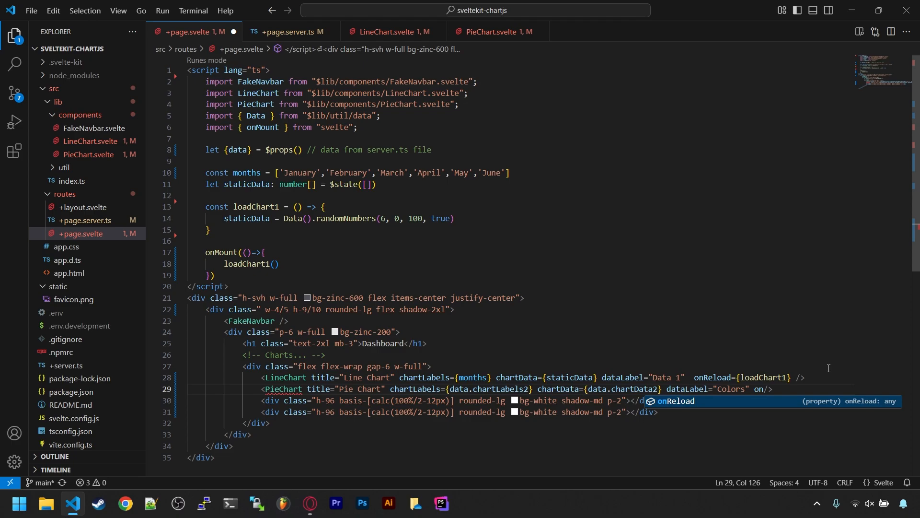
text({loadc)
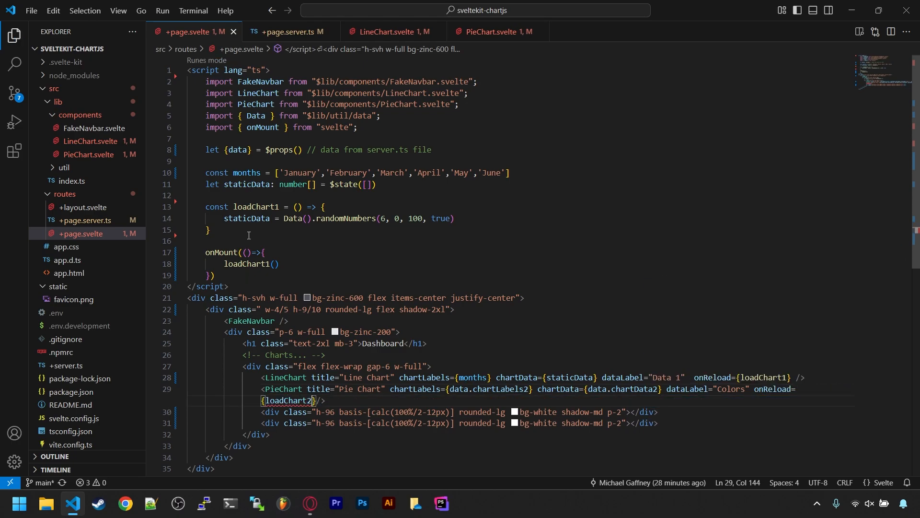
- Define loadChart2 calling invalidateAll(), auto-imported from $app/navigation
text(const loadChart2 = () => {)
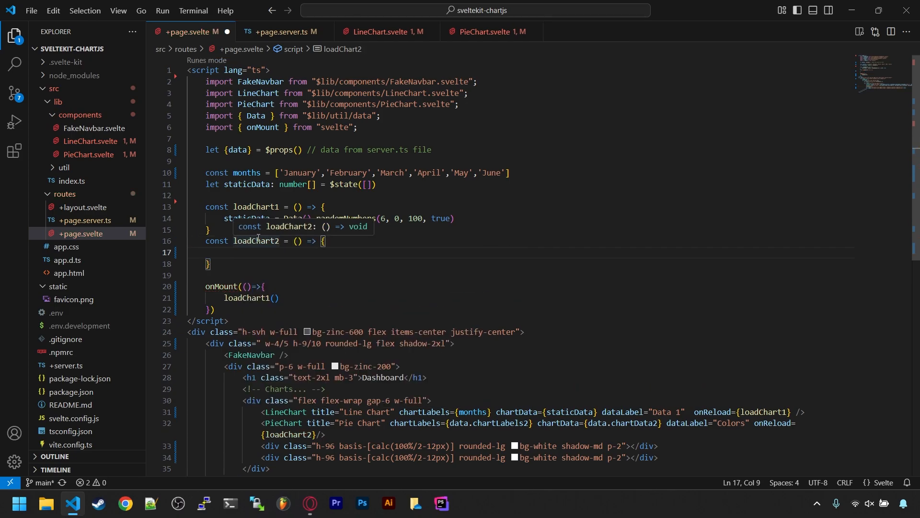
text(invalidateAll)
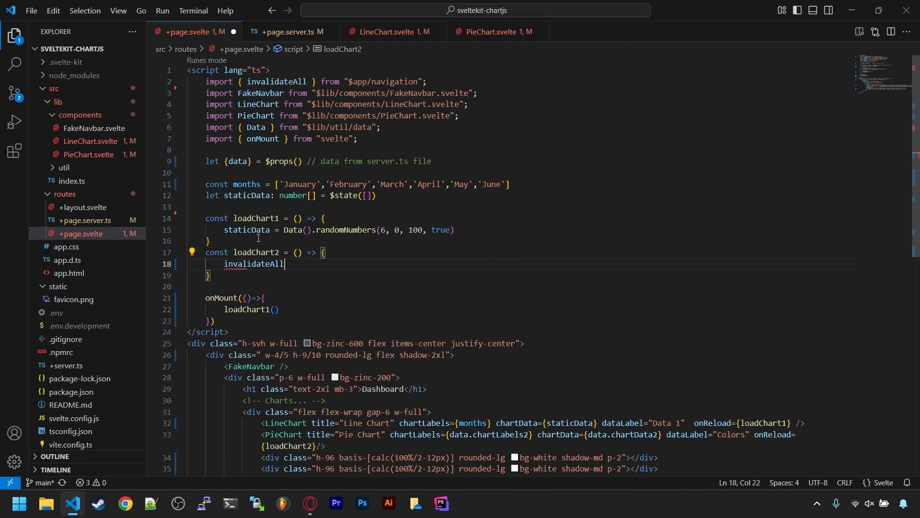
text(())
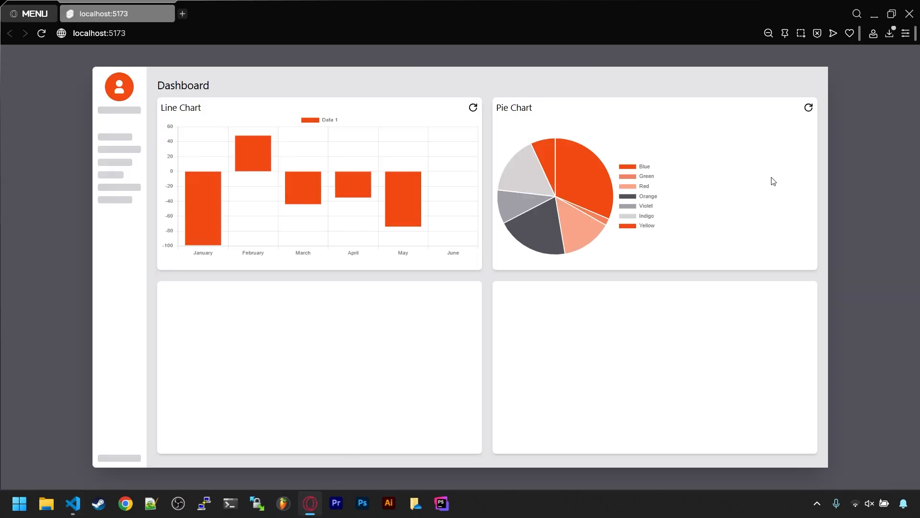
- Reload the pie chart and the line chart twice each from their refresh icons in the browser
click(808, 107)
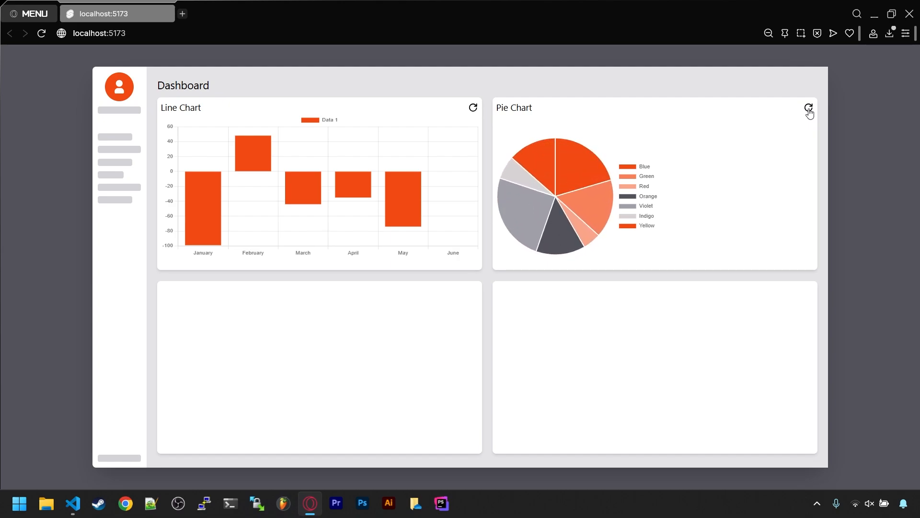
click(809, 107)
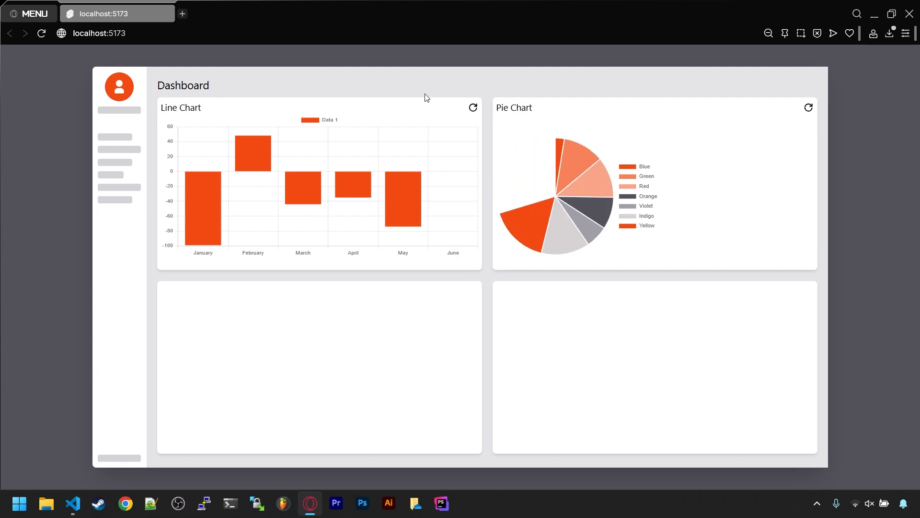
click(473, 108)
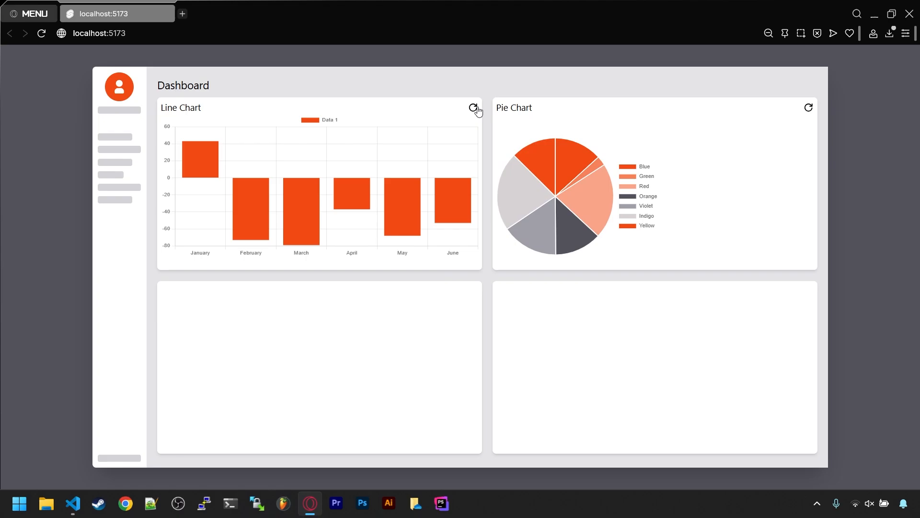
click(473, 108)
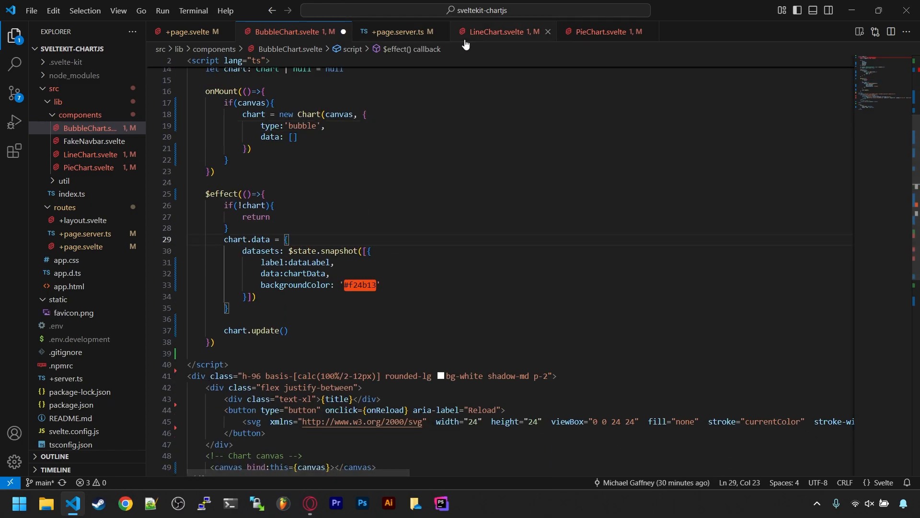
- Copy the pie chart's six-colour backgroundColor palette into BubbleChart.svelte's dataset
click(598, 32)
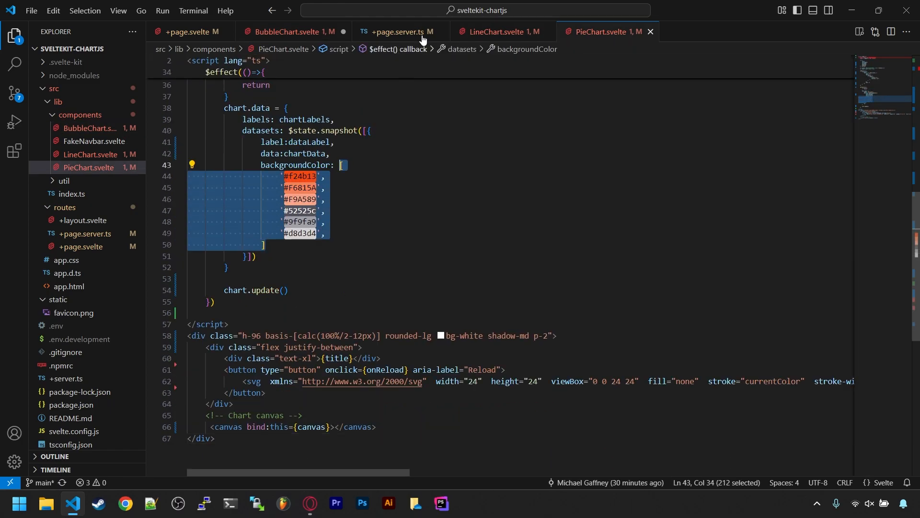
click(288, 31)
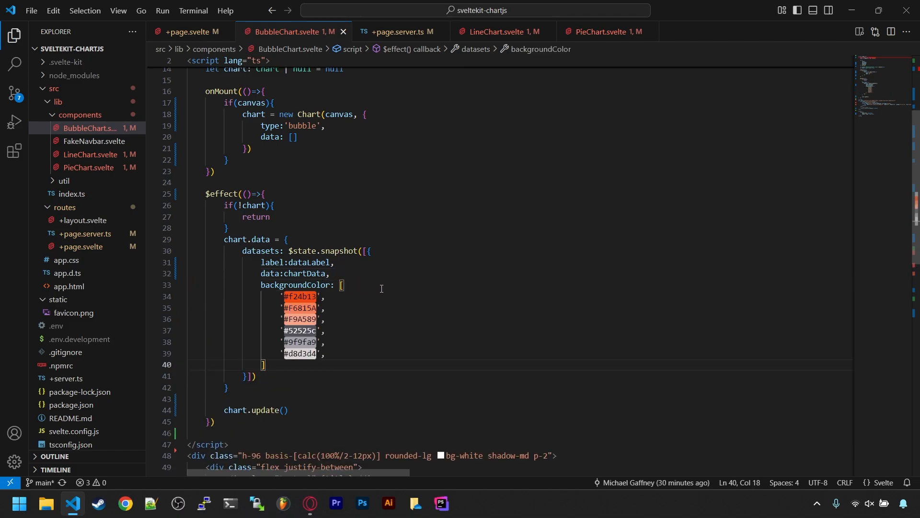
click(184, 32)
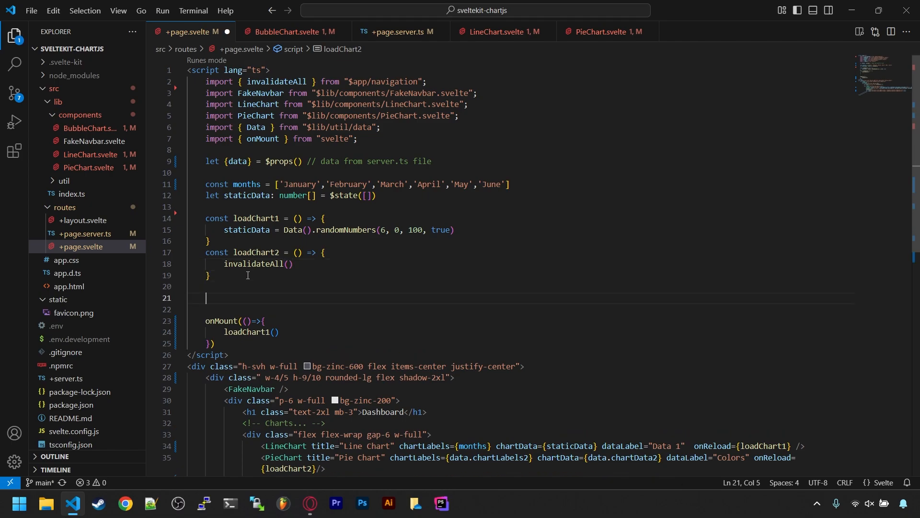
- Add a bubbleData $state and an async loadChart3 fetching /api/bubble into bubbleData
text(let bubbleData)
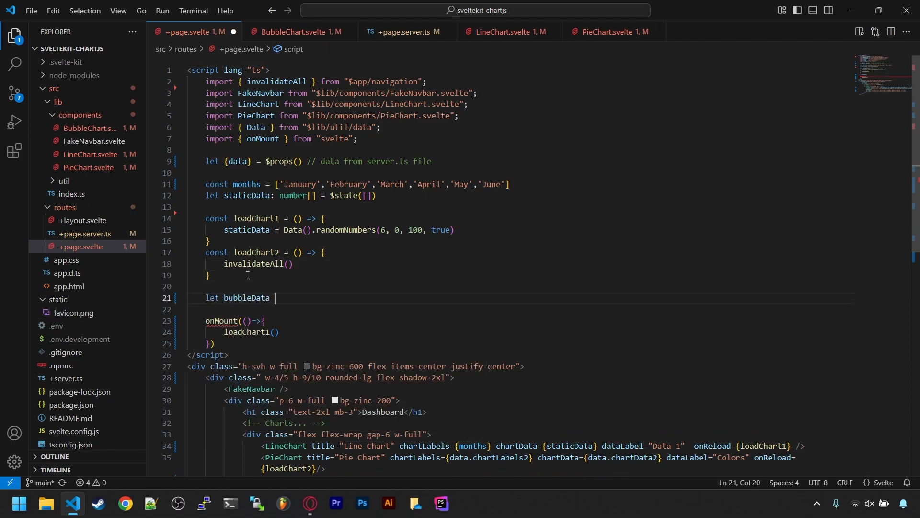
text(= $state([]))
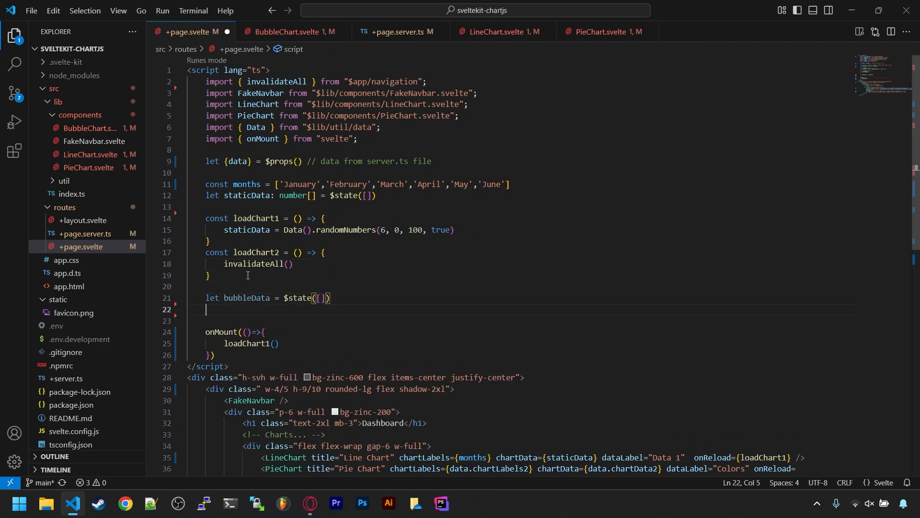
text(const)
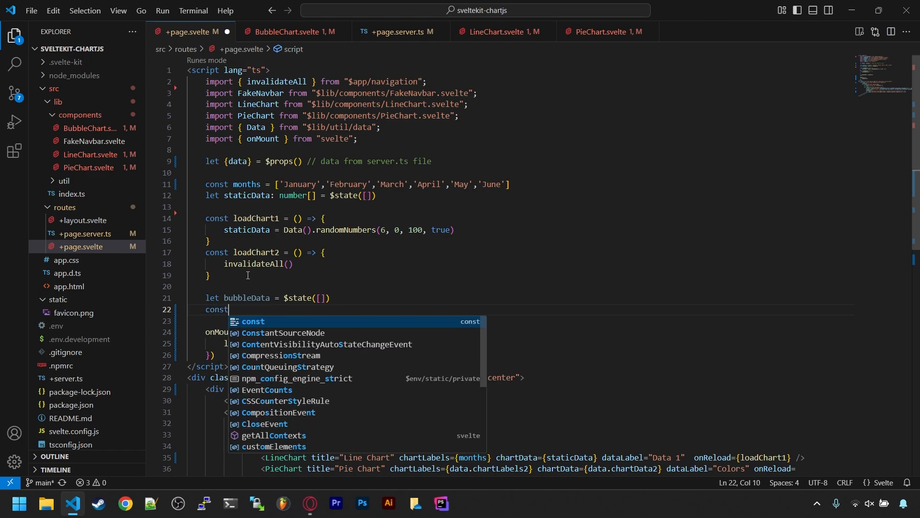
text(loadChart3 = async () => {)
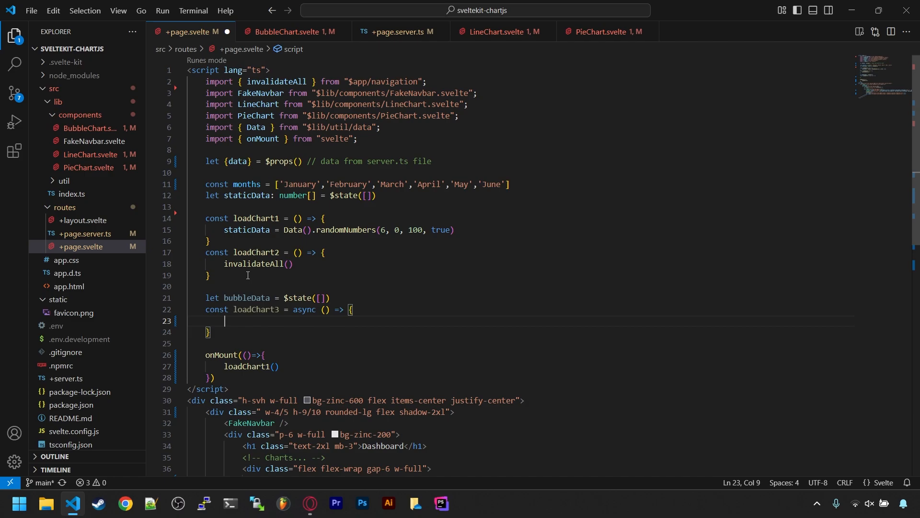
text(const resp)
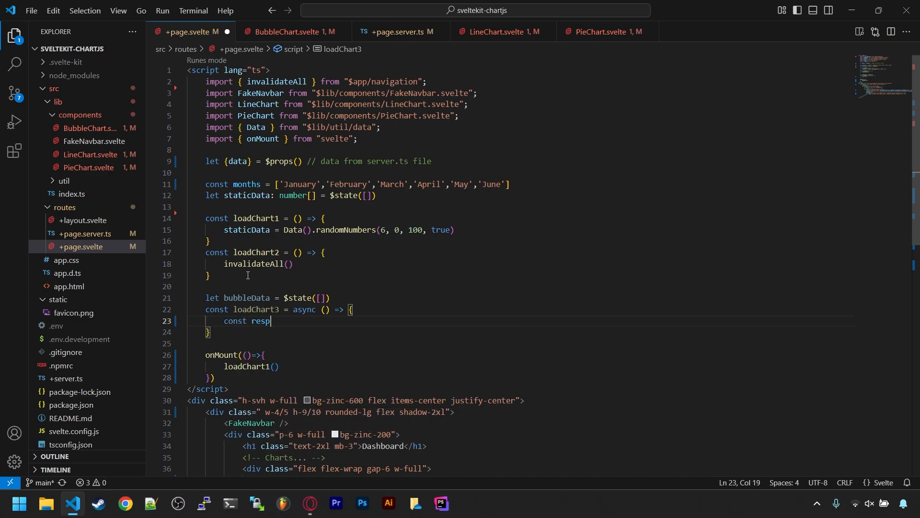
text(onse = await fetch('/')
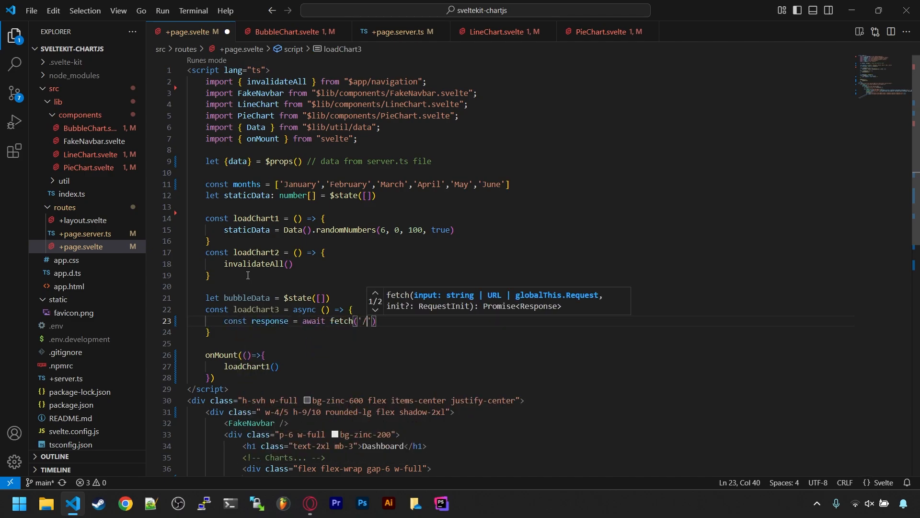
text(api/bubble)
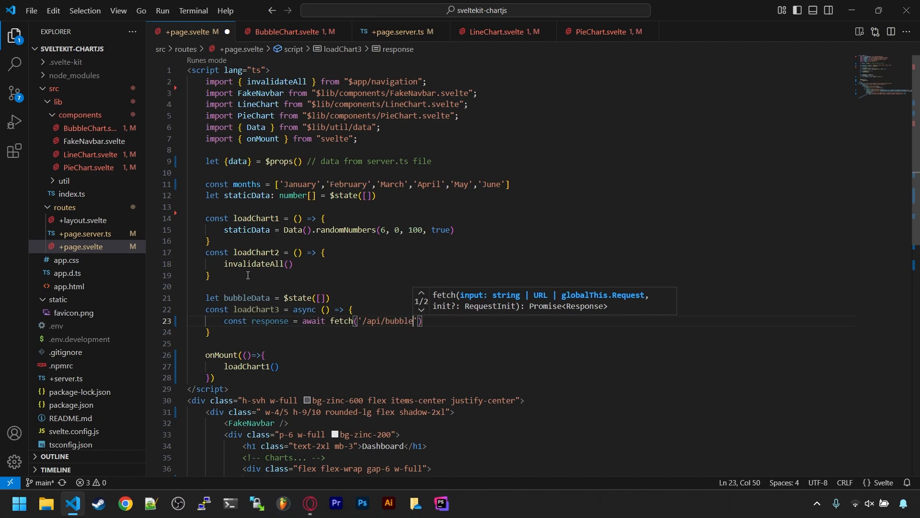
key(enter)
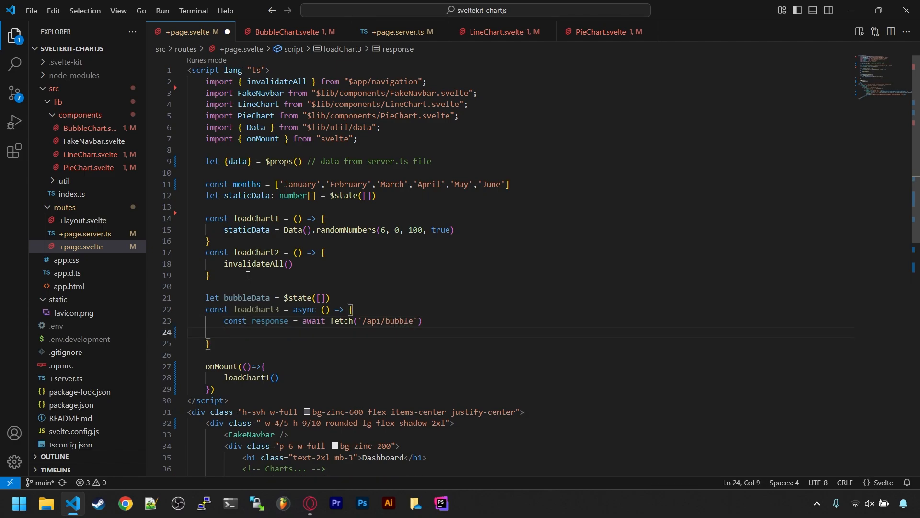
text(const json = await)
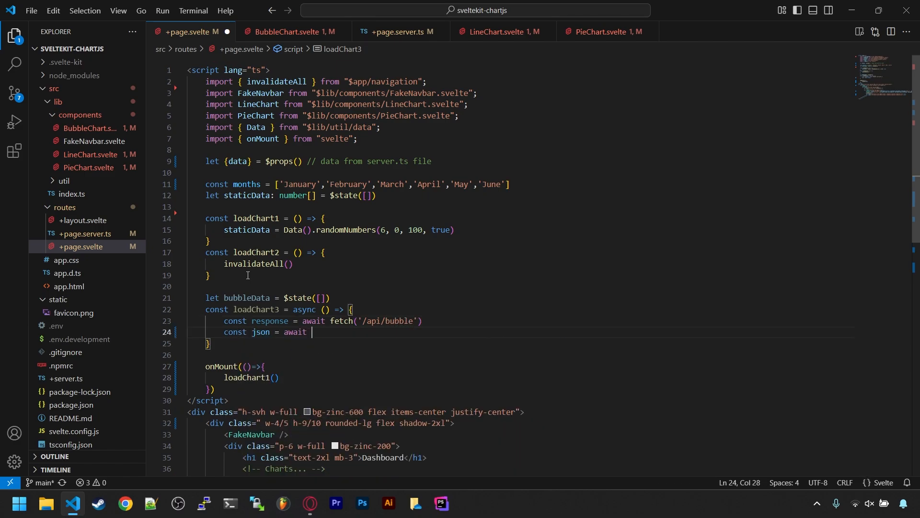
text(response.json())
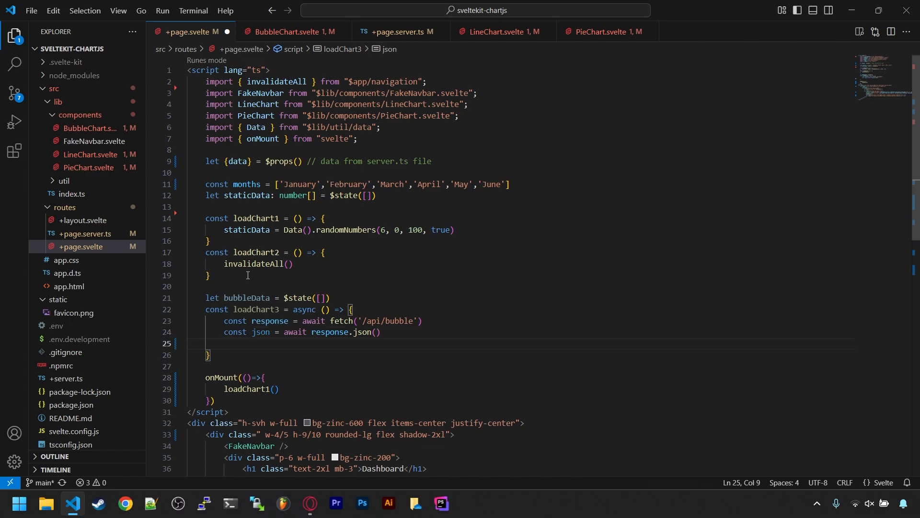
text(bubbleData = json)
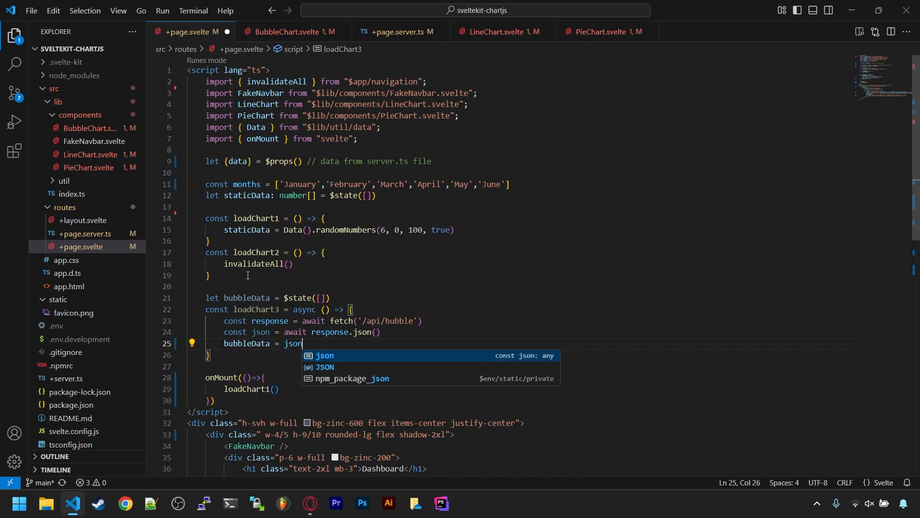
text(.bubbleData)
text(<BubbleChart title />)
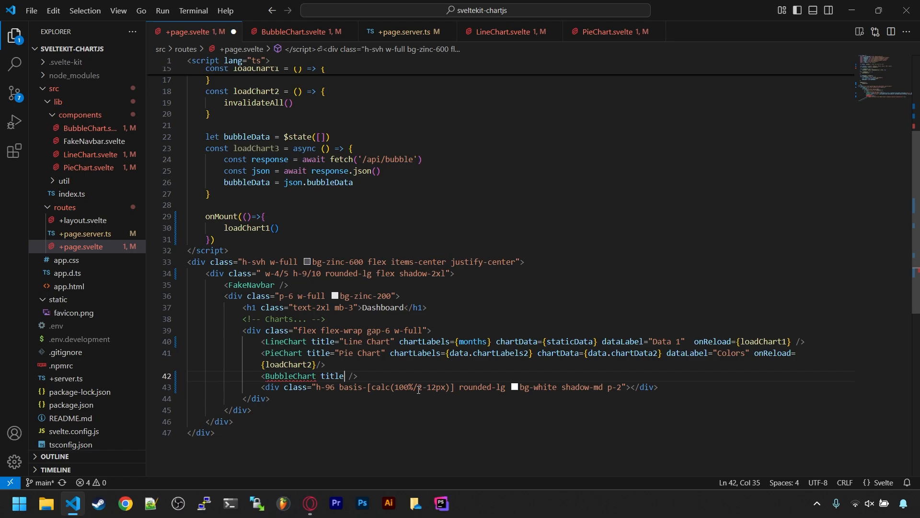
- Render a Bubble Chart with chartData bubbleData, dataLabel "Data Points" and onReload loadChart3
text(="Bubble Chart")
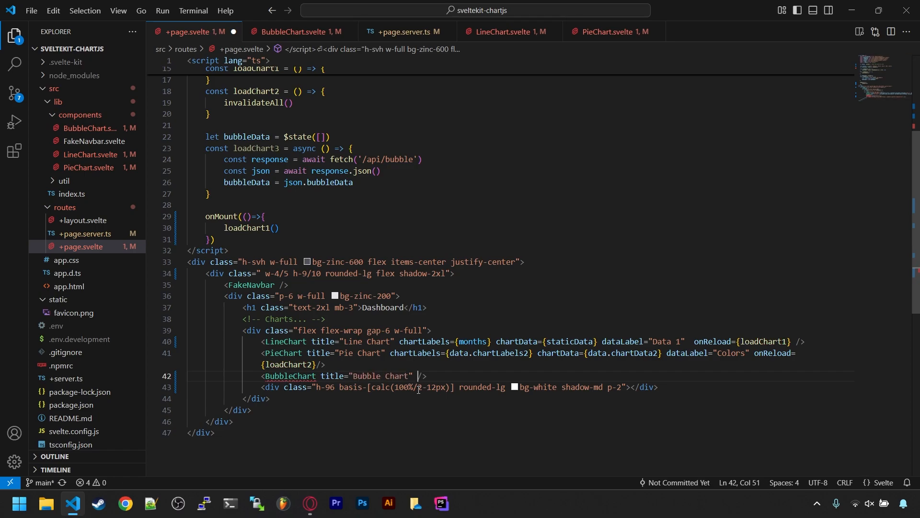
text(chartData={bubbleData})
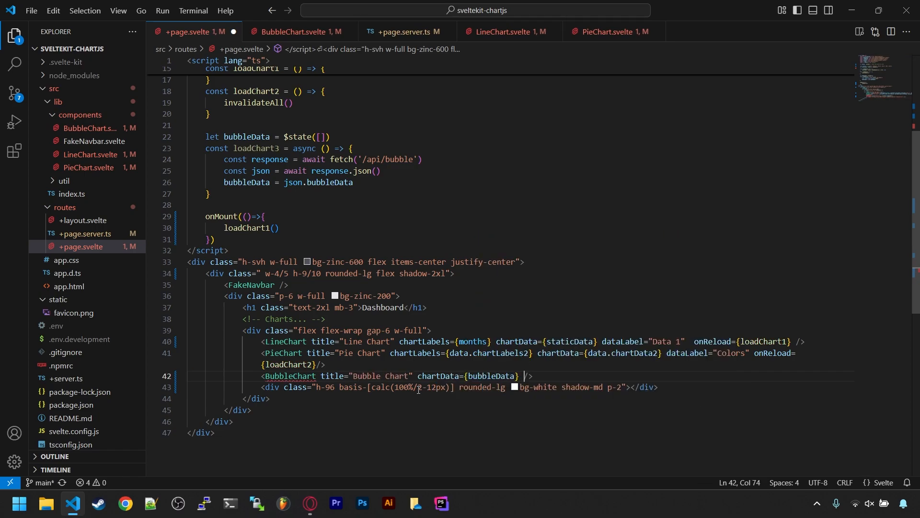
text(dataLabel="Data Points")
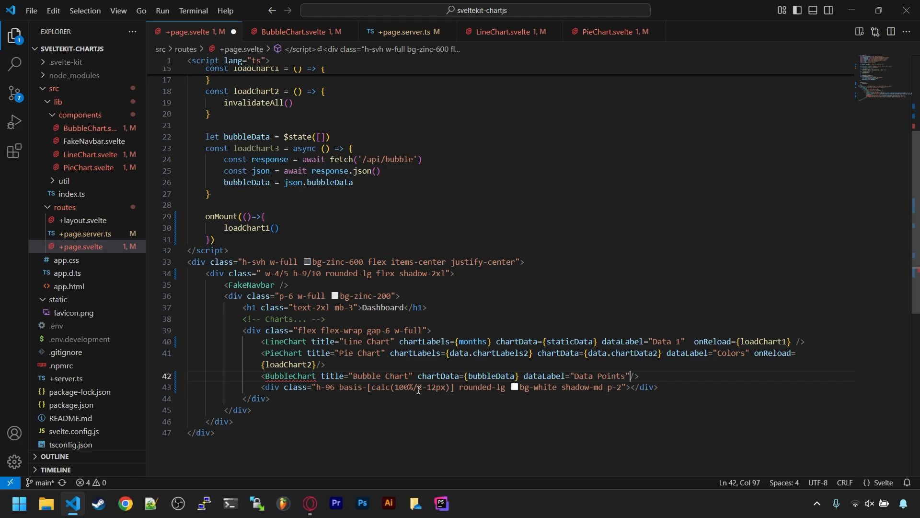
text(onReload={loadChart3})
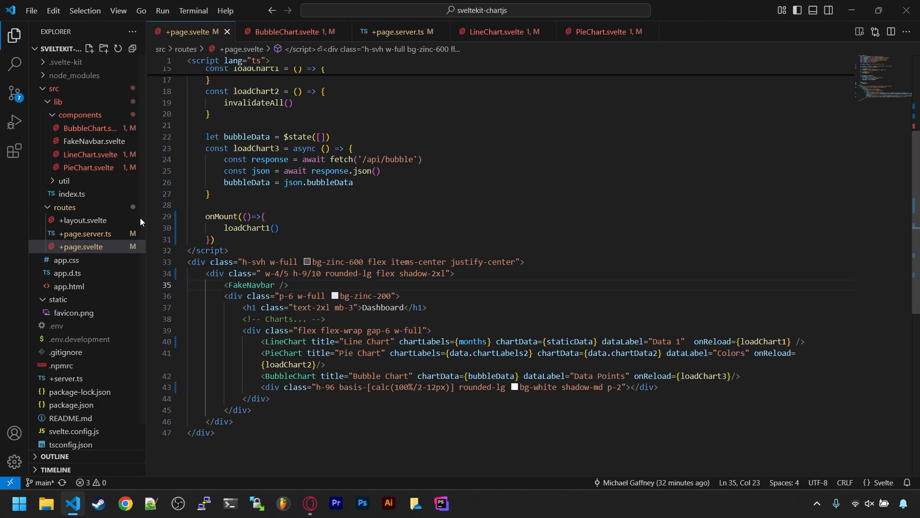
- Create routes/api/bubble/+server.ts exporting an async GET with an empty bubbleData array
click(63, 219)
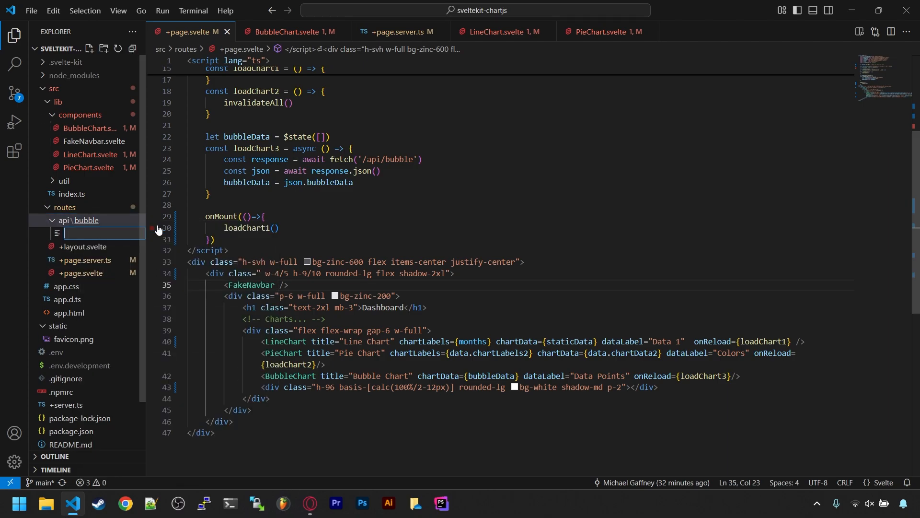
text(+server.ts)
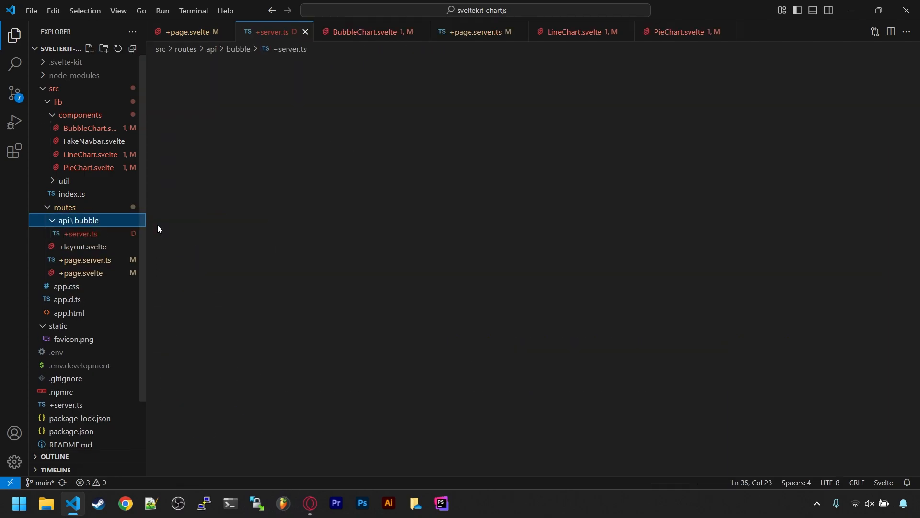
text(export as)
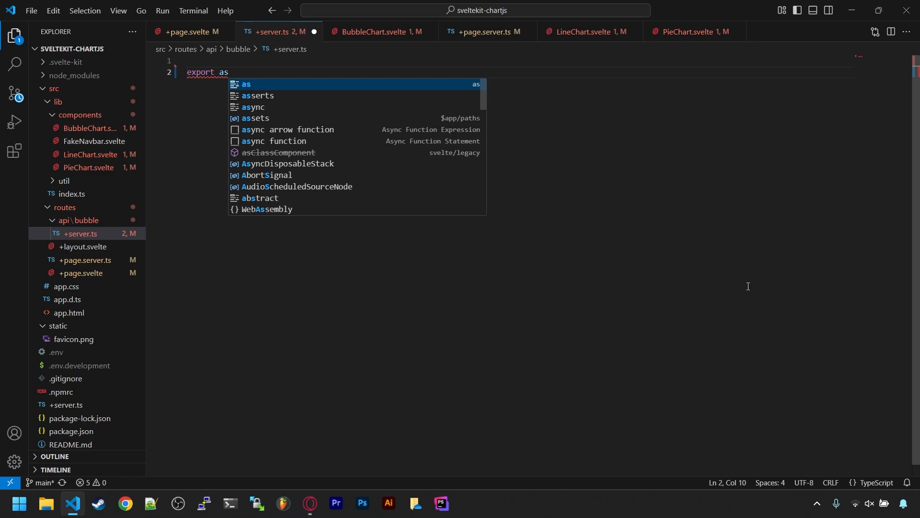
text(async function GET() {})
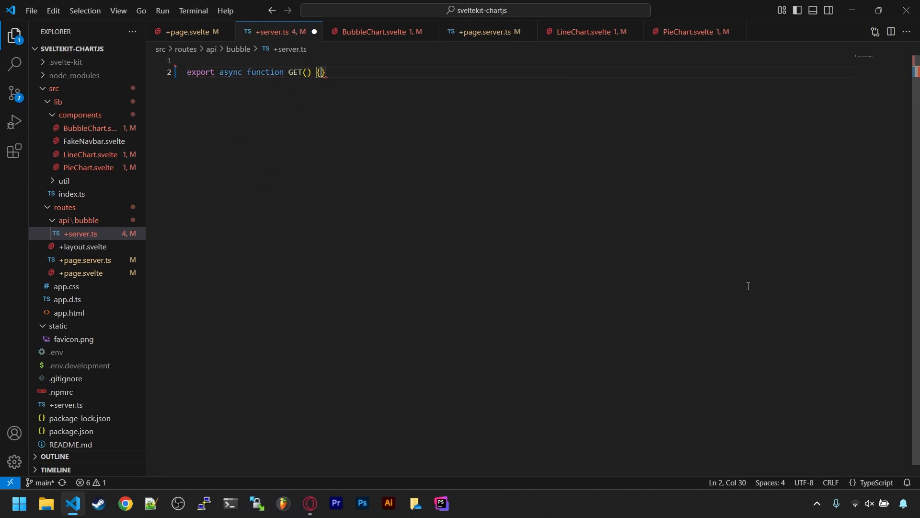
text(const bubbleData = [])
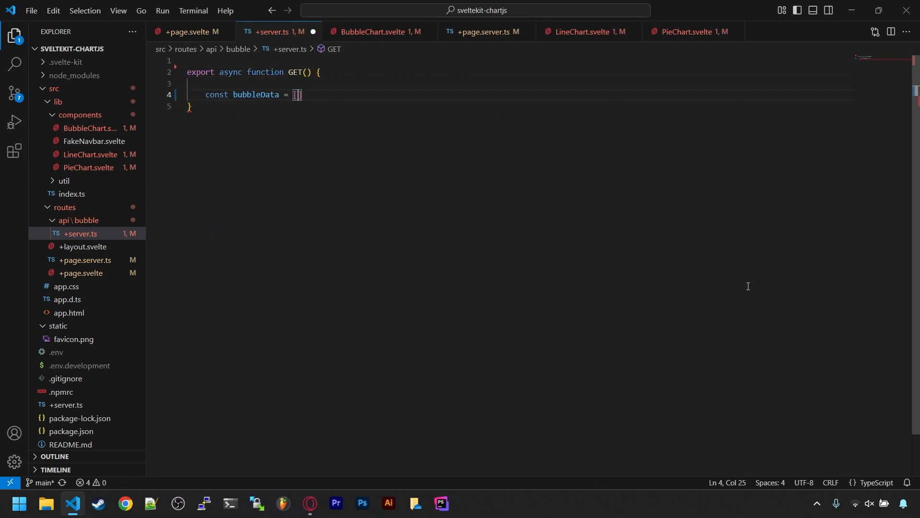
key(Enter)
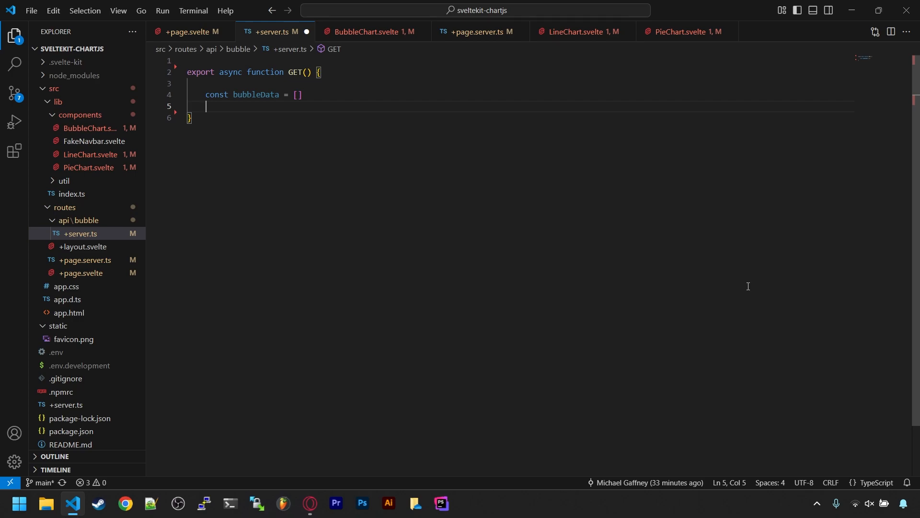
text(const data_y = Data().)
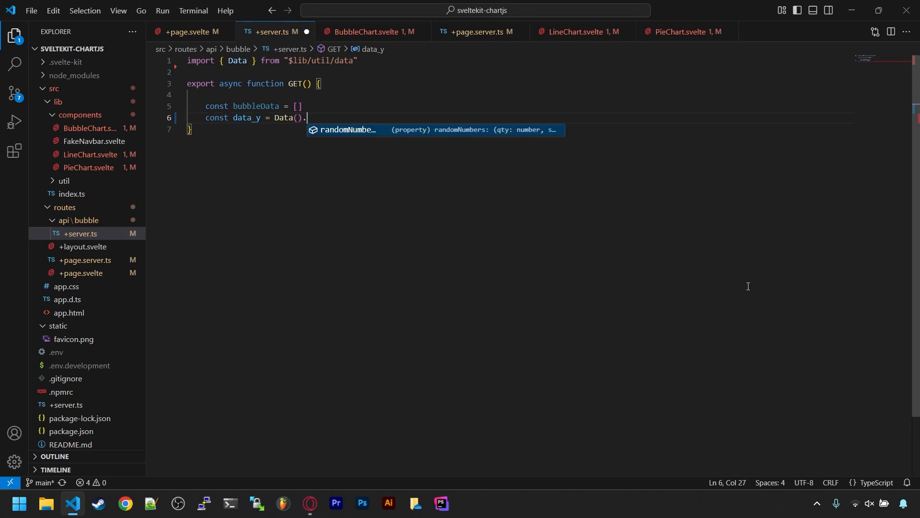
text(randomNumbers(50, 40000,)
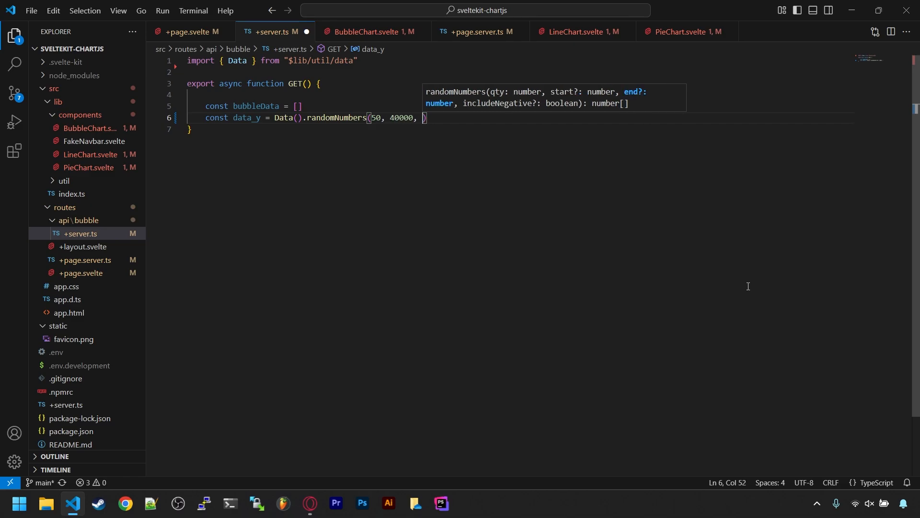
text(300000))
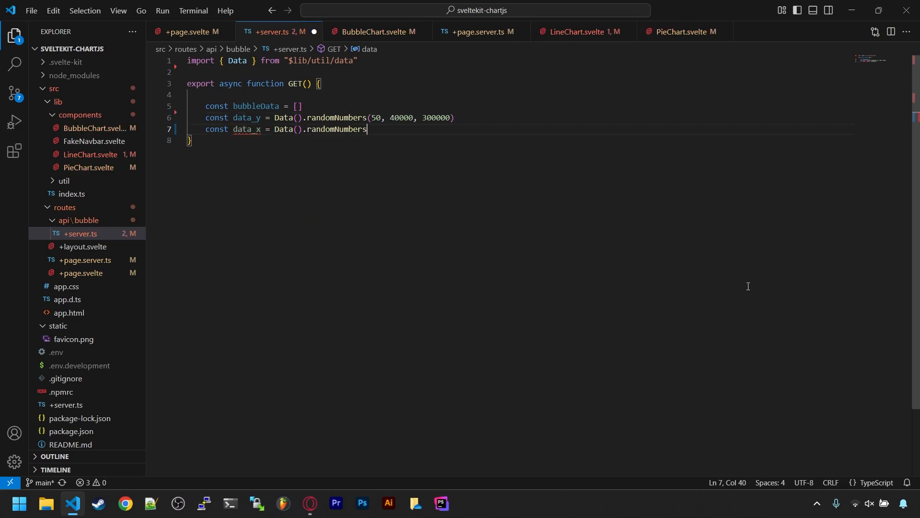
text((50, 1, 100))
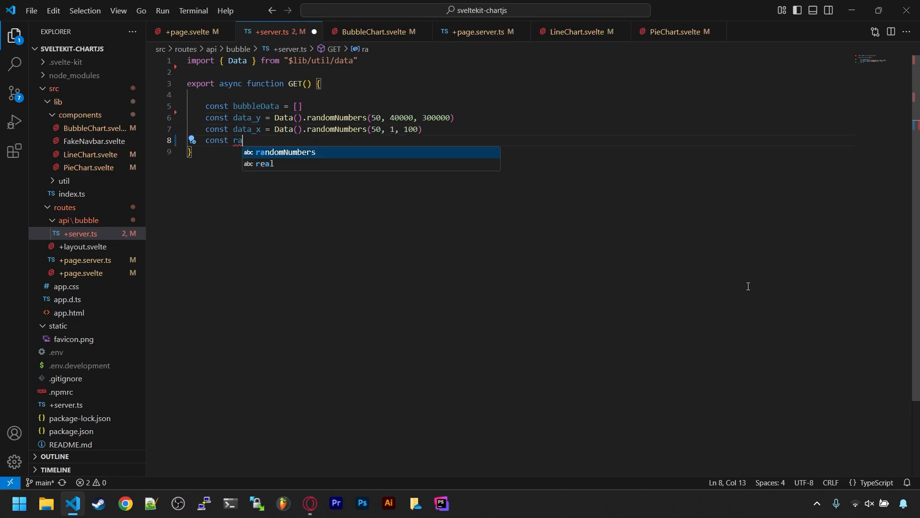
text(dius = Data)
text(return json()
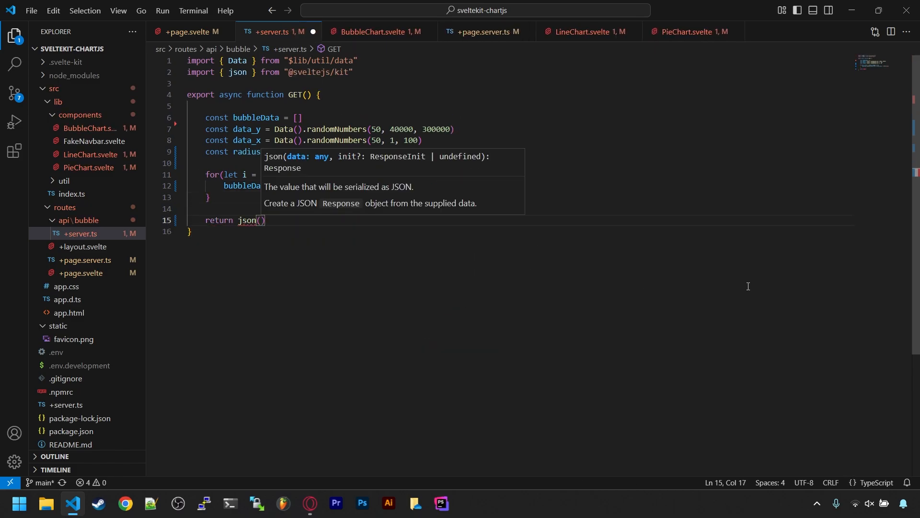
text(bubbleData})
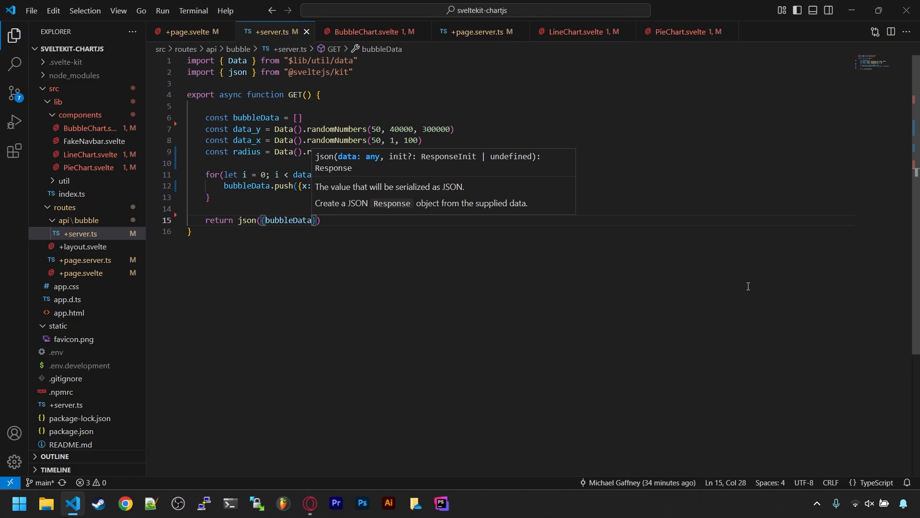
click(187, 32)
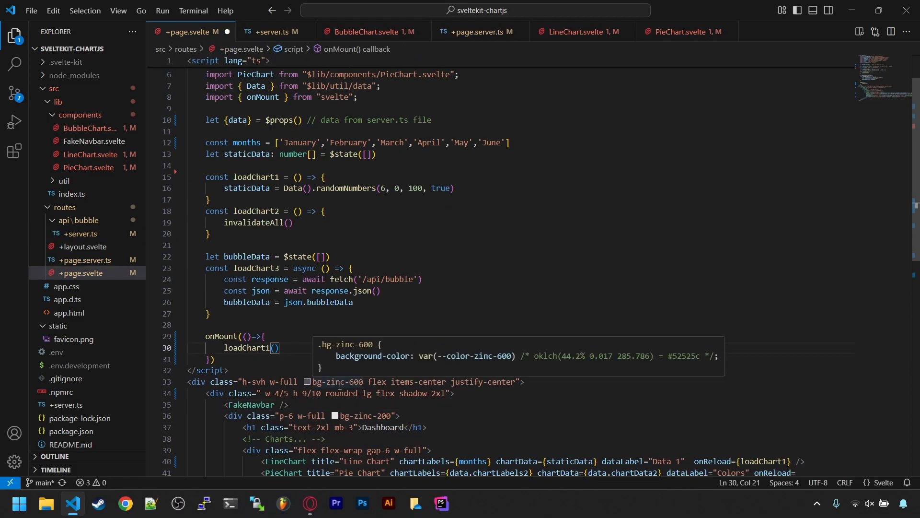
- Await loadChart3() in the async onMount after loadChart1, then bring up the dashboard in Opera
text(await loadChart3()
click(521, 335)
text(async )
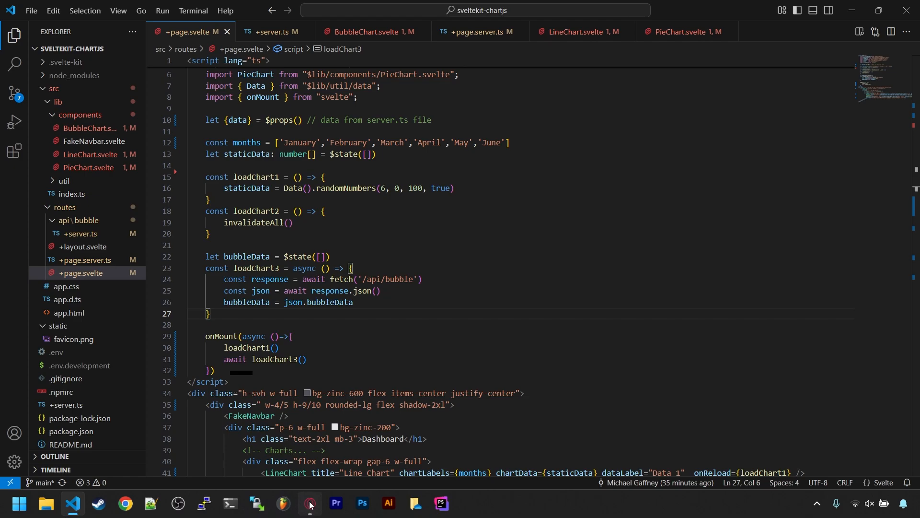
click(309, 503)
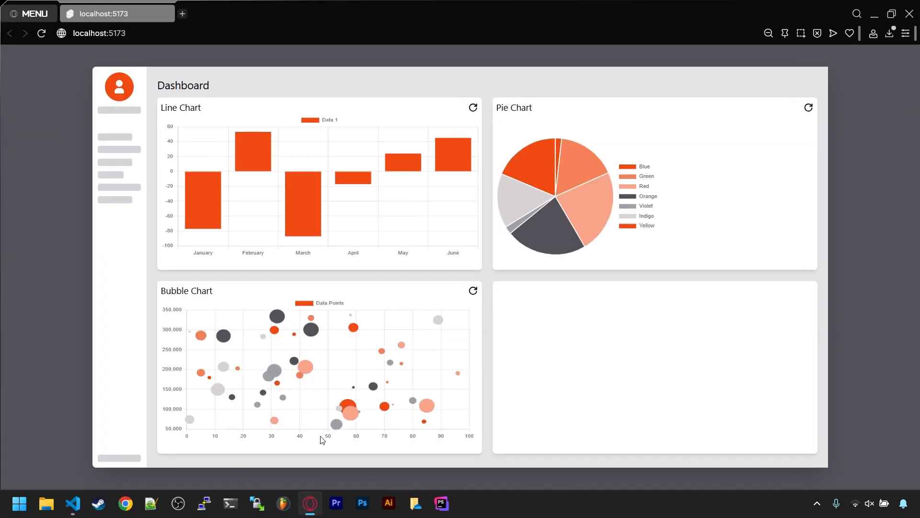
mouse_move(466, 316)
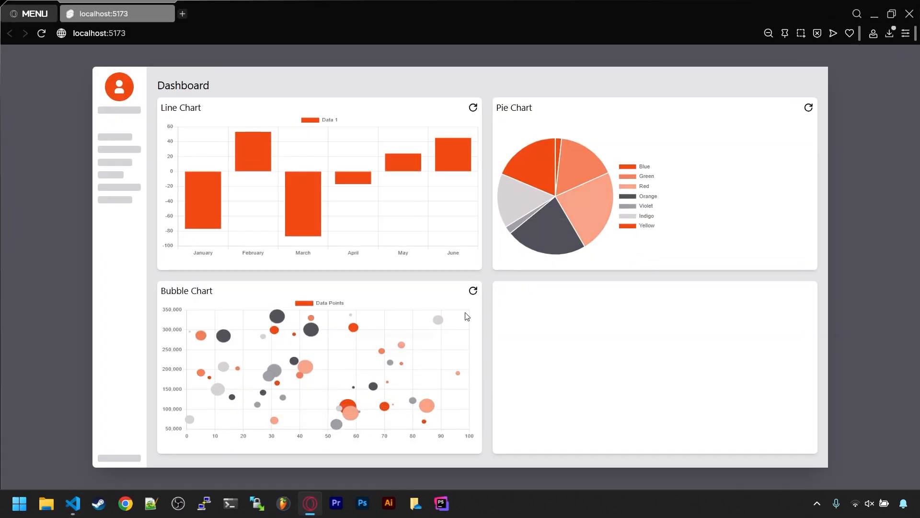
- Reload the Bubble Chart card twice to regenerate its Data Points bubbles
click(474, 290)
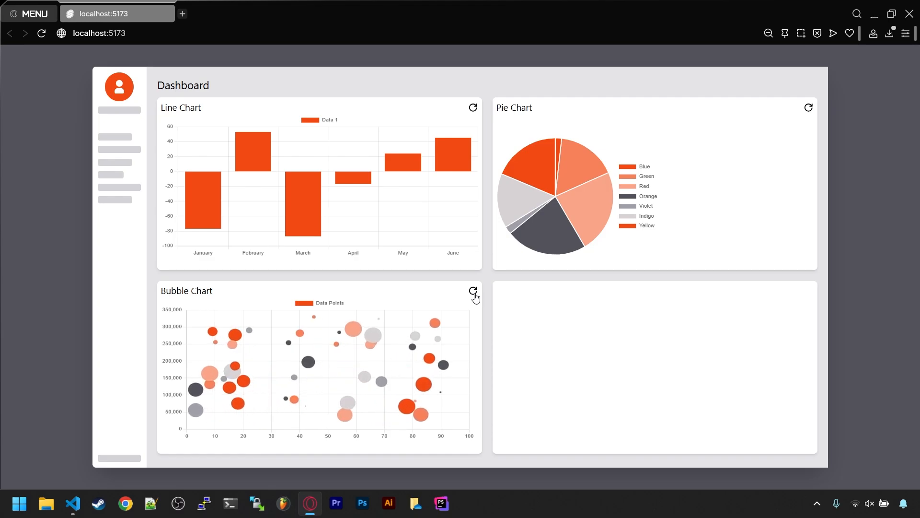
click(473, 292)
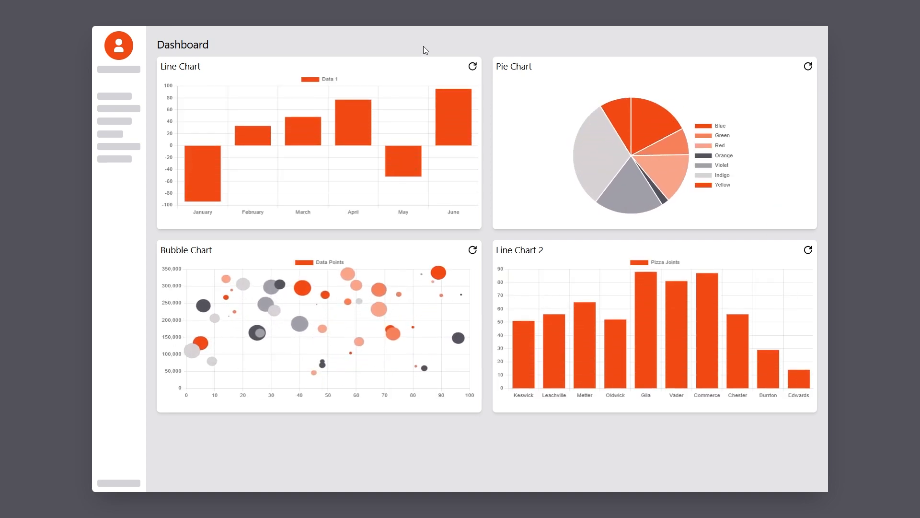
- Reload the Bubble Chart, Line Chart 2 cities and monthly Line Chart twice each with fresh data
click(472, 249)
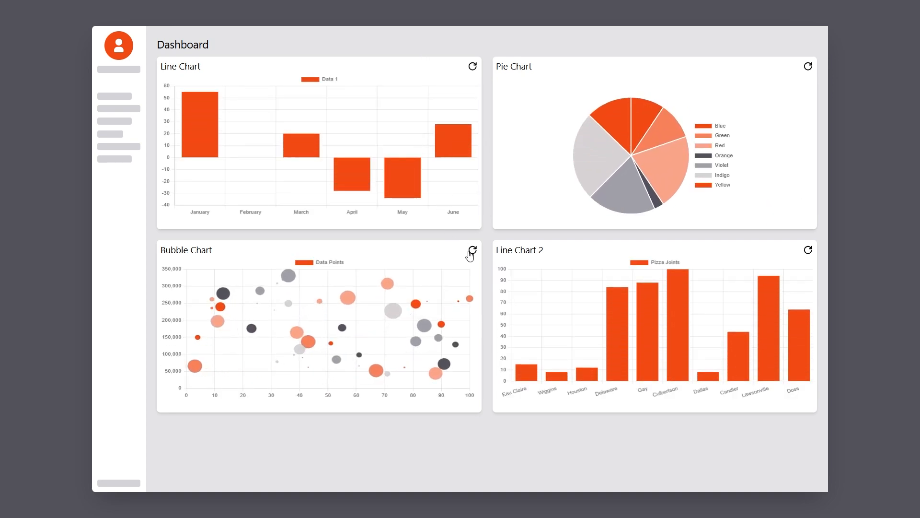
click(473, 248)
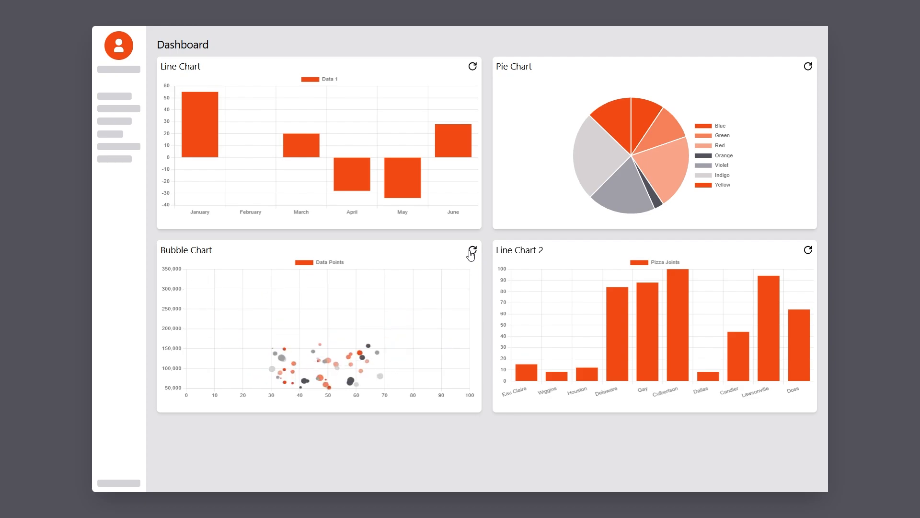
click(808, 247)
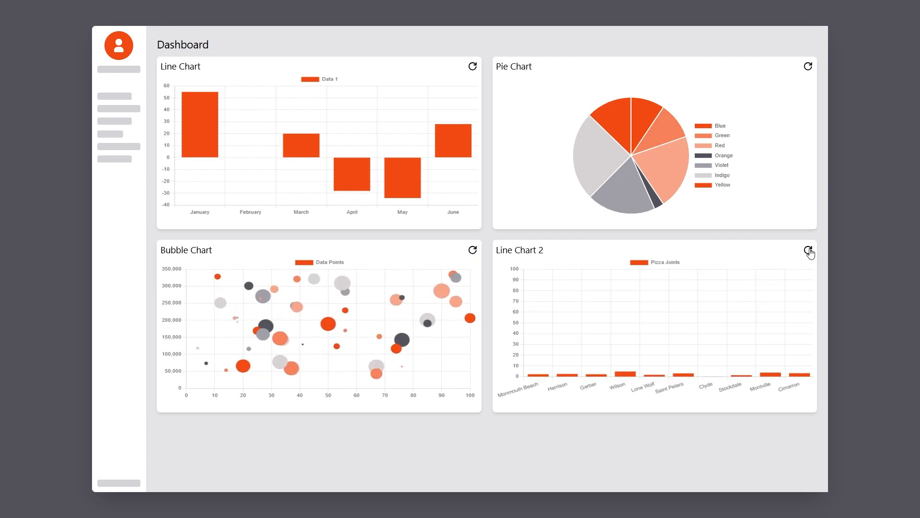
click(808, 249)
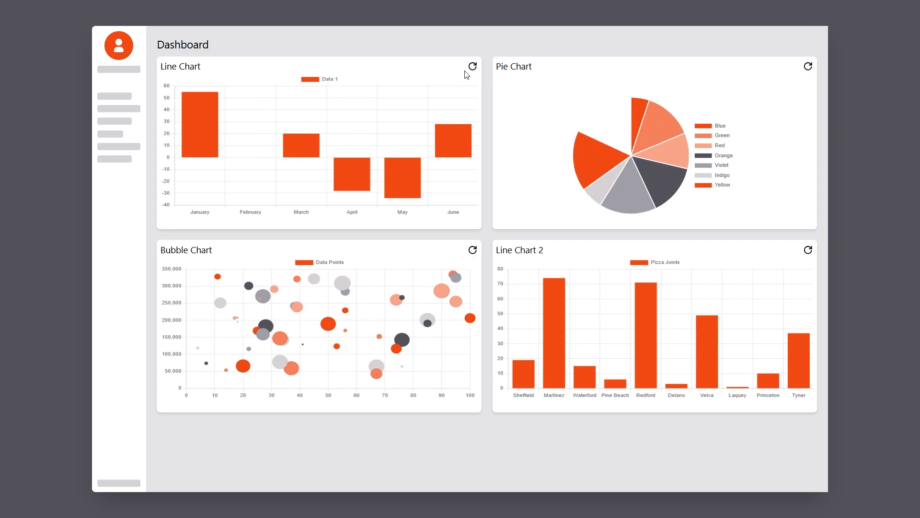
click(473, 66)
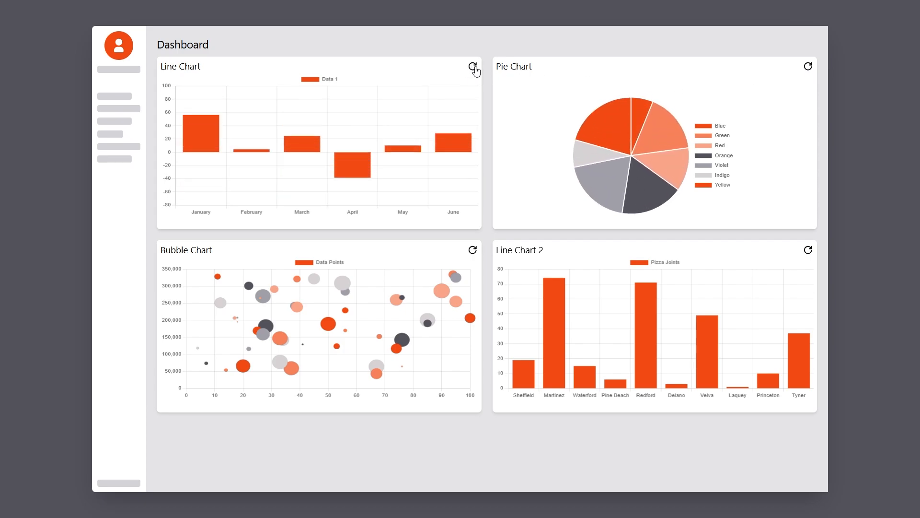
click(474, 66)
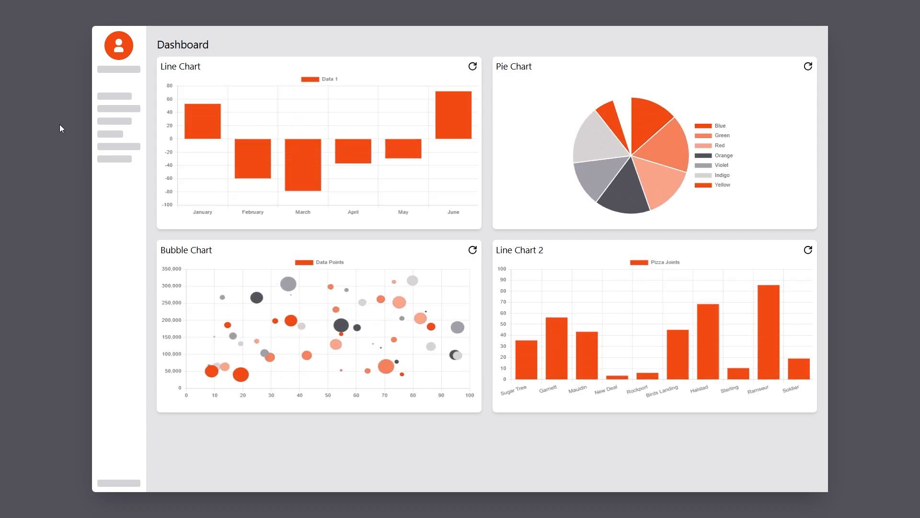